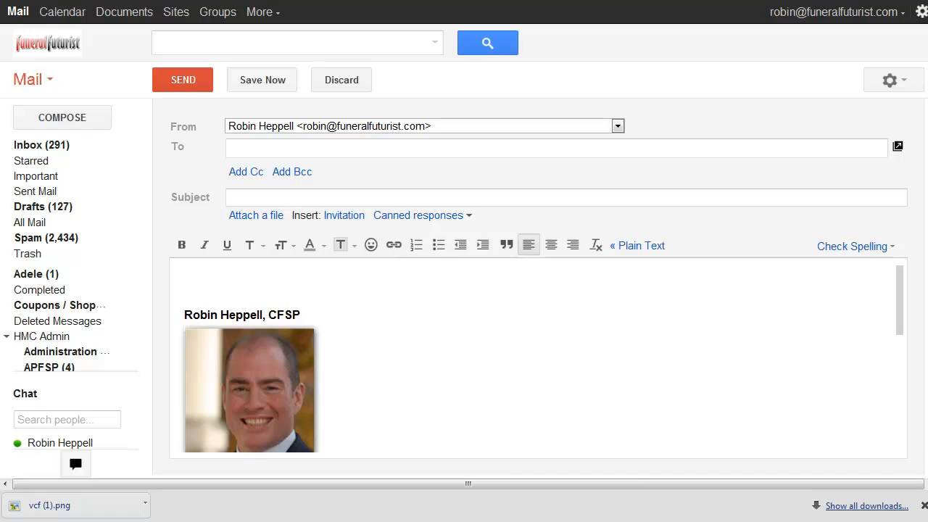
mouse_move(331, 415)
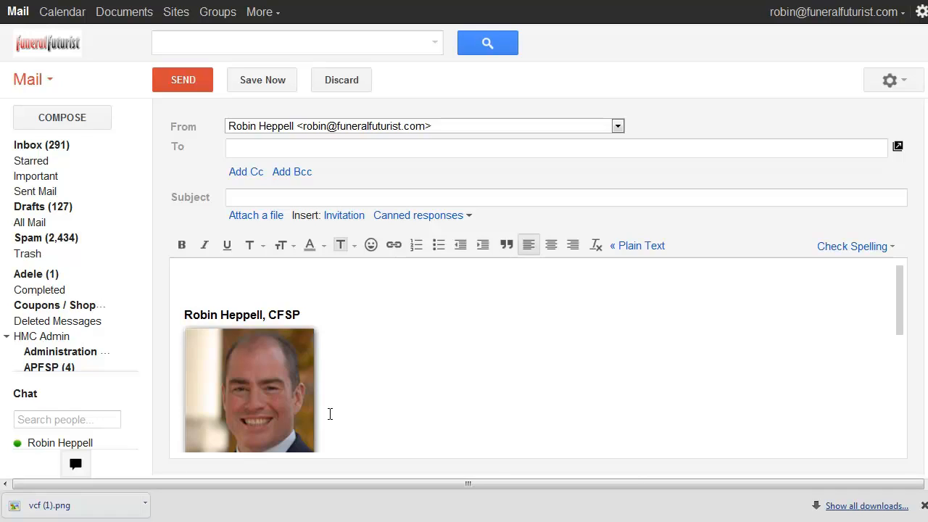
mouse_move(355, 313)
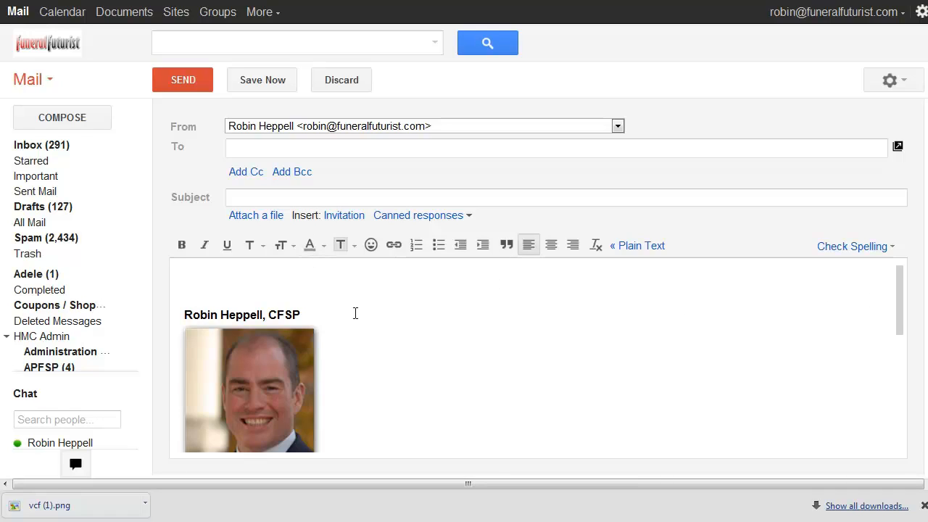
mouse_move(893, 307)
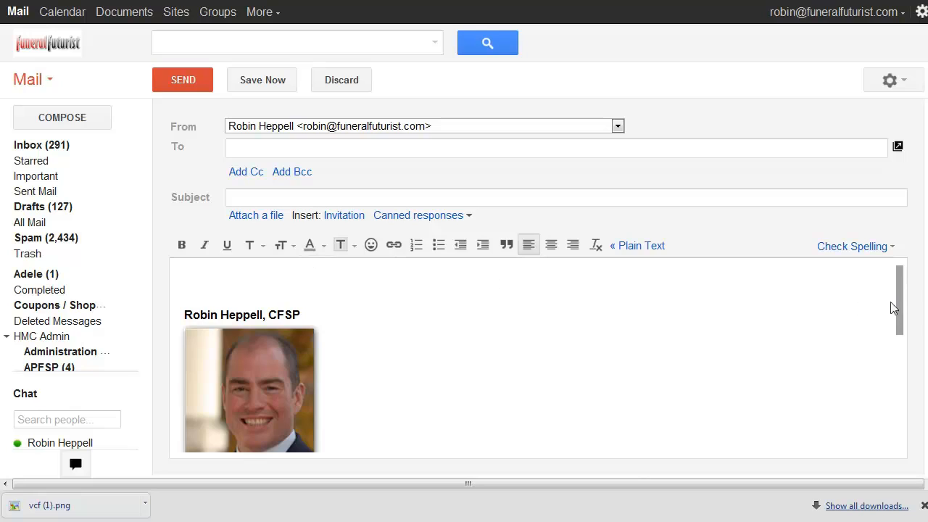
mouse_move(824, 294)
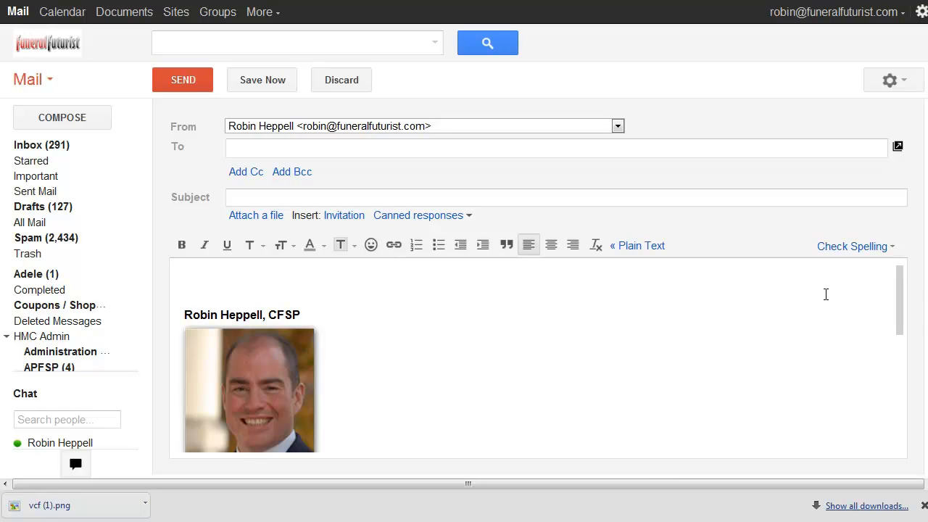
mouse_move(399, 283)
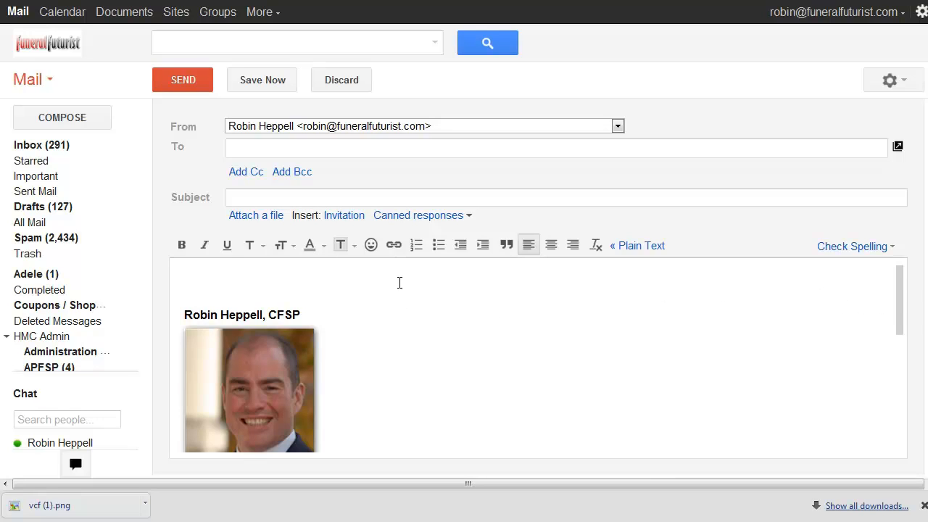
mouse_move(829, 320)
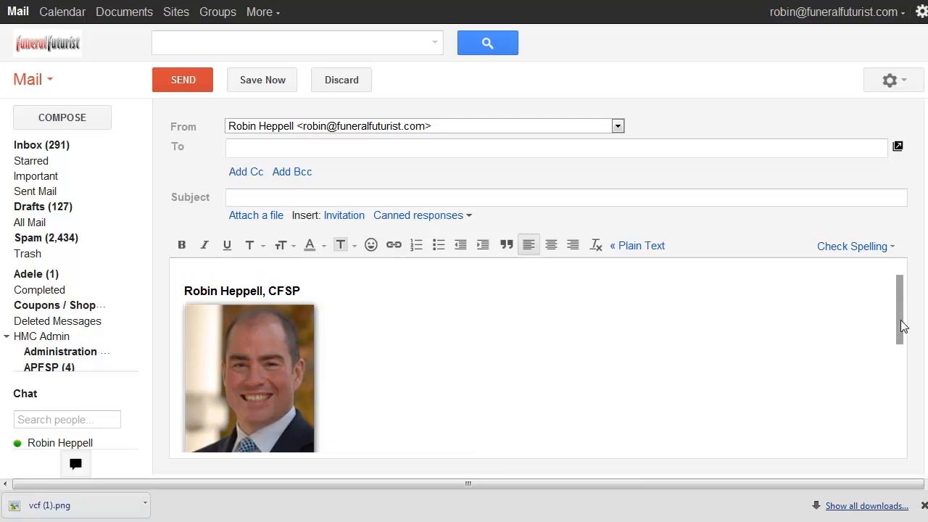
- Reach the General tab of the mail settings via the gear icon, leaving the draft unsent
scroll(down, 3)
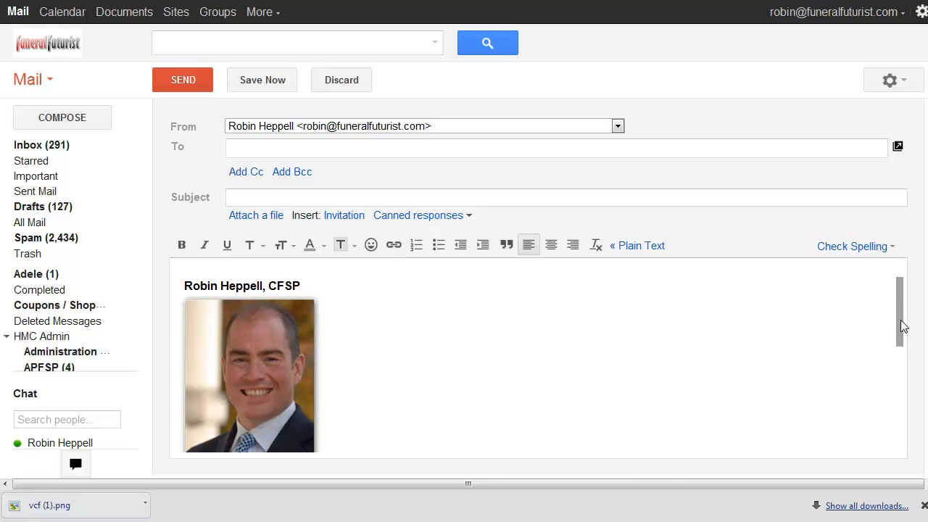
mouse_move(471, 391)
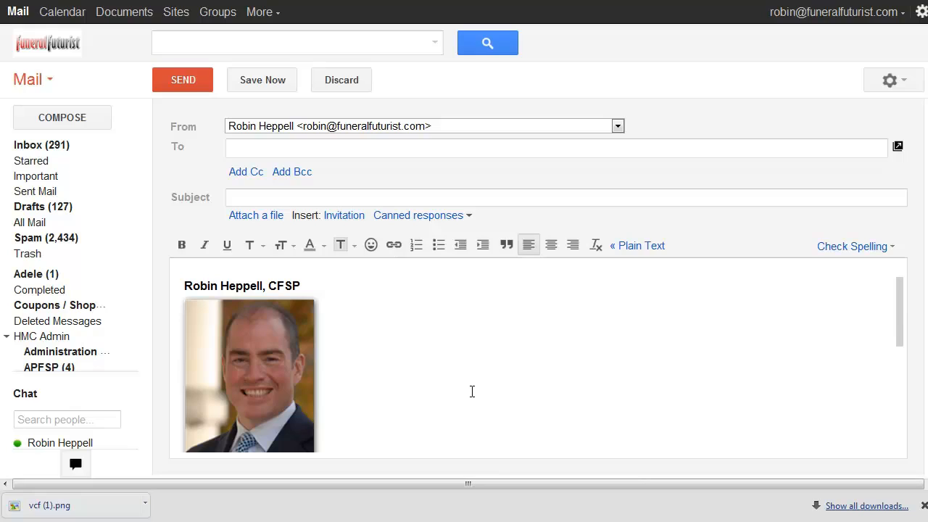
mouse_move(489, 417)
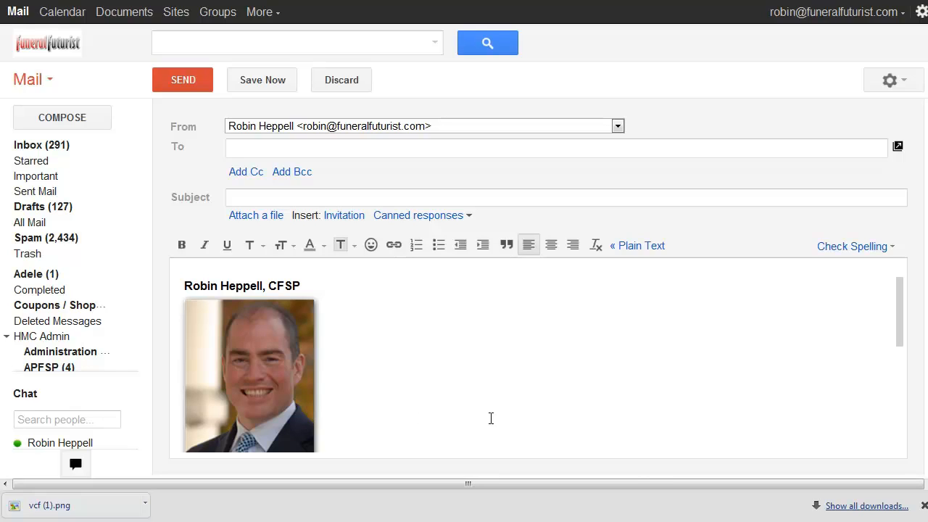
mouse_move(513, 417)
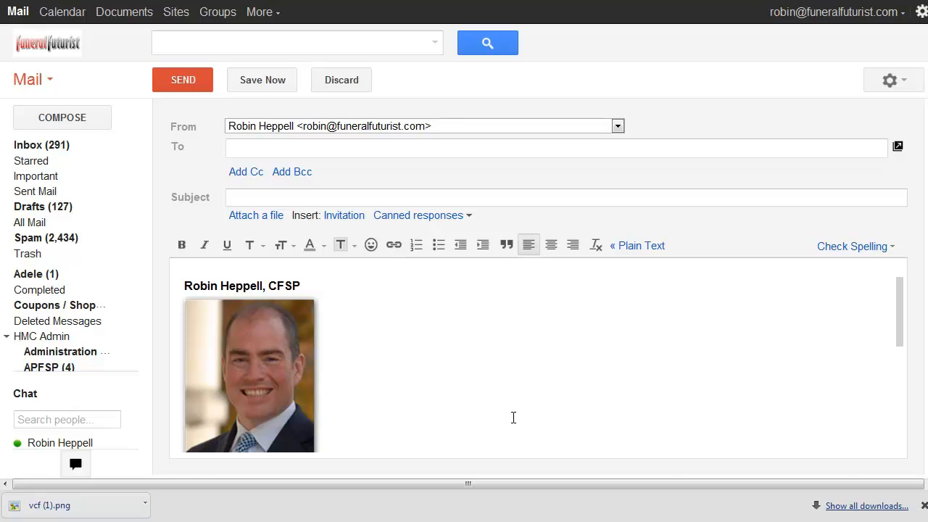
mouse_move(681, 400)
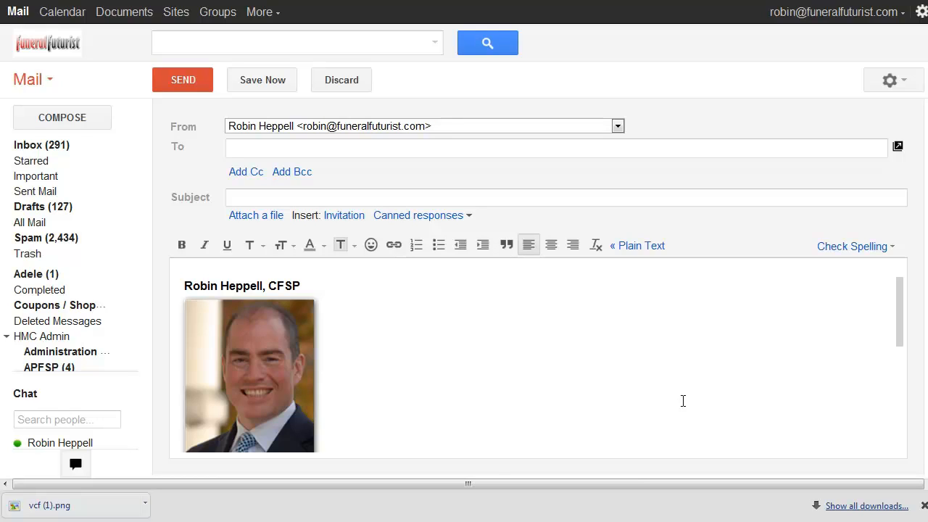
mouse_move(902, 326)
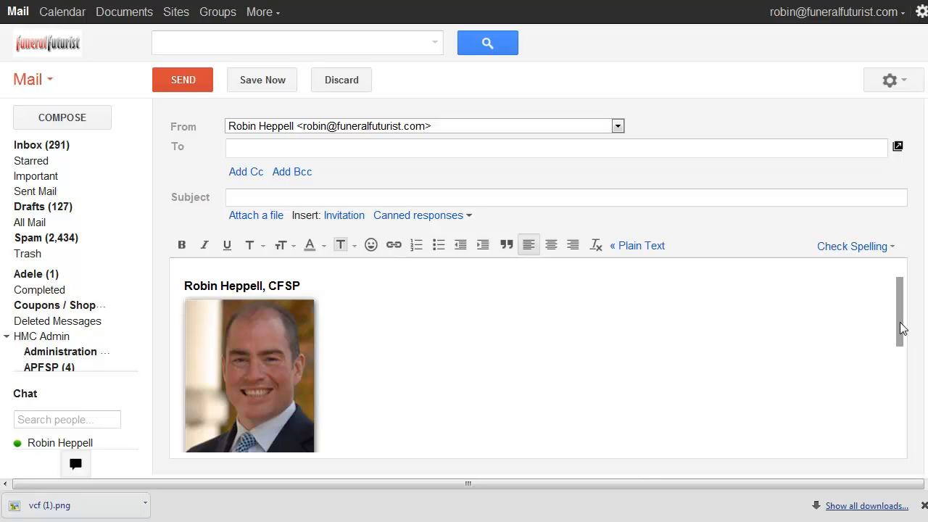
scroll(down, 3)
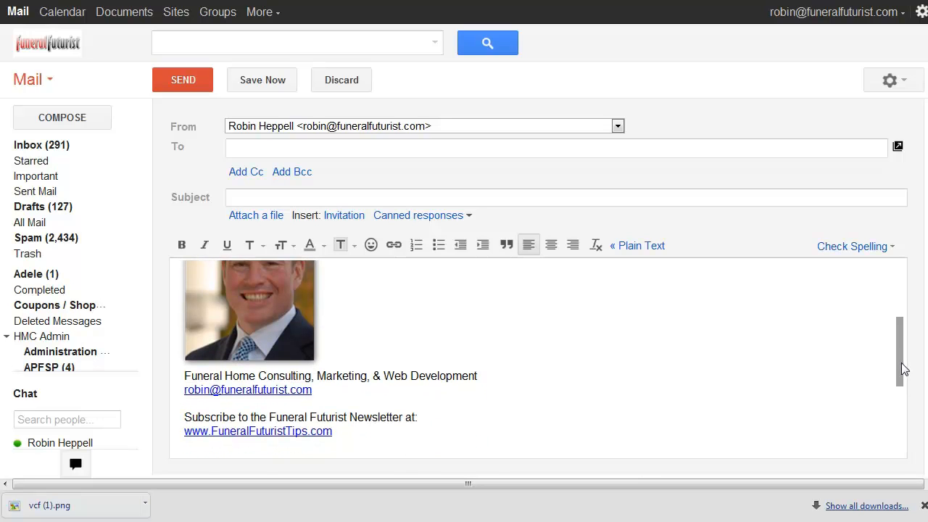
scroll(down, 3)
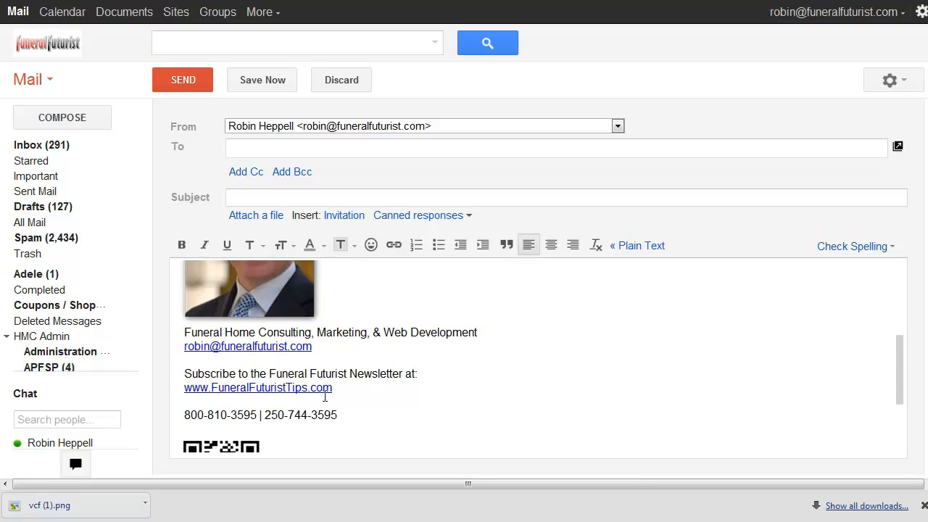
mouse_move(881, 343)
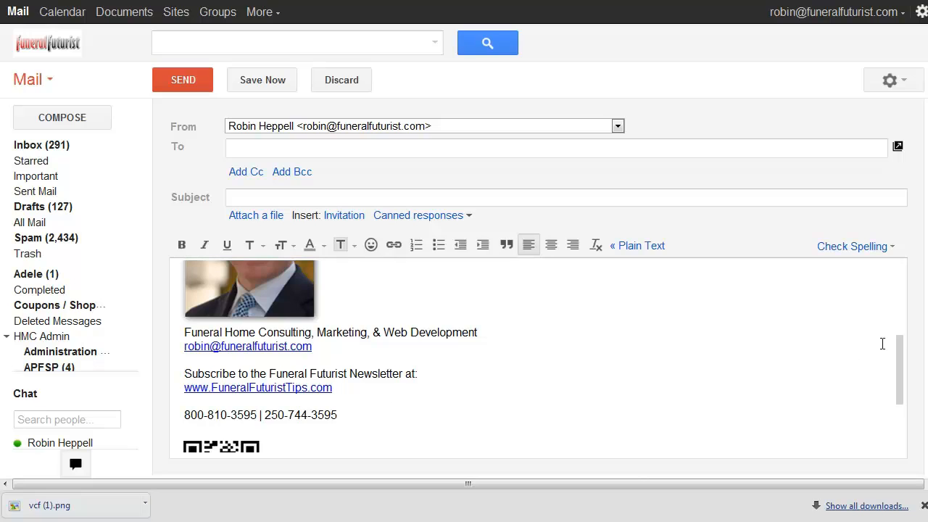
scroll(down, 3)
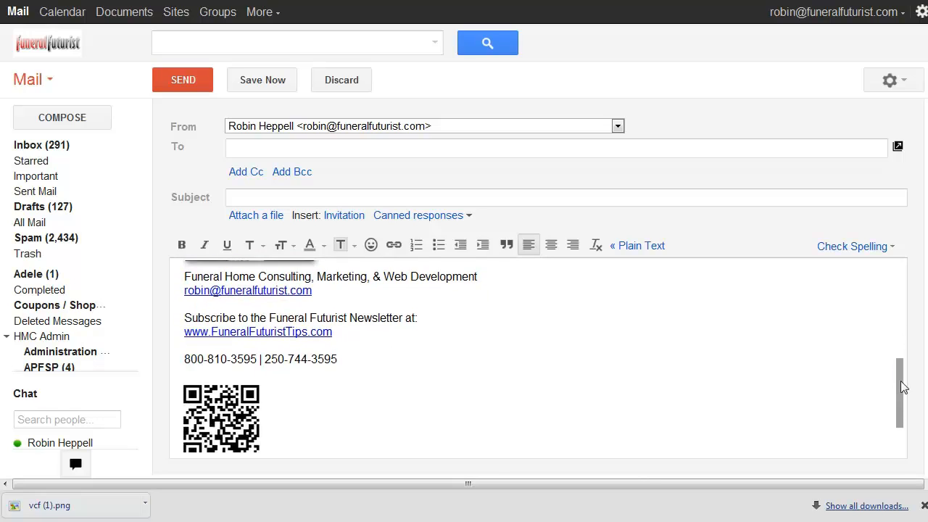
scroll(down, 3)
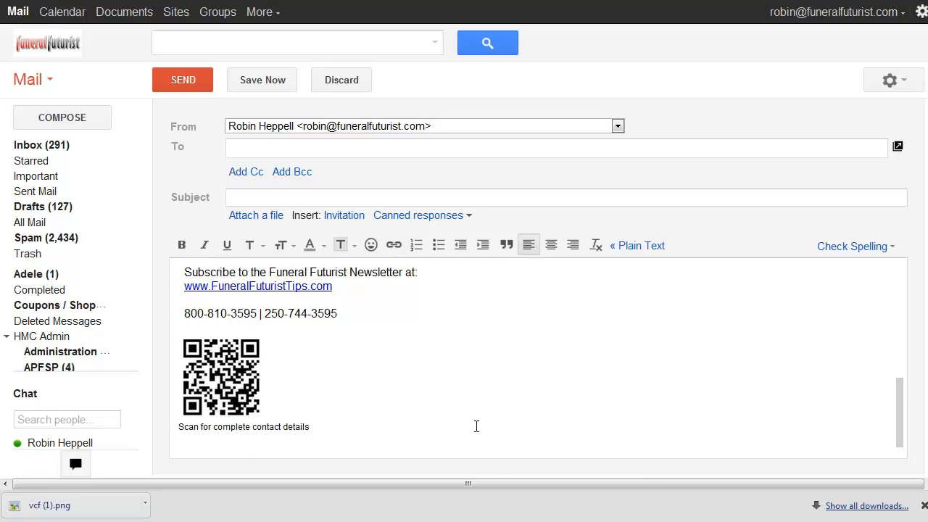
mouse_move(438, 419)
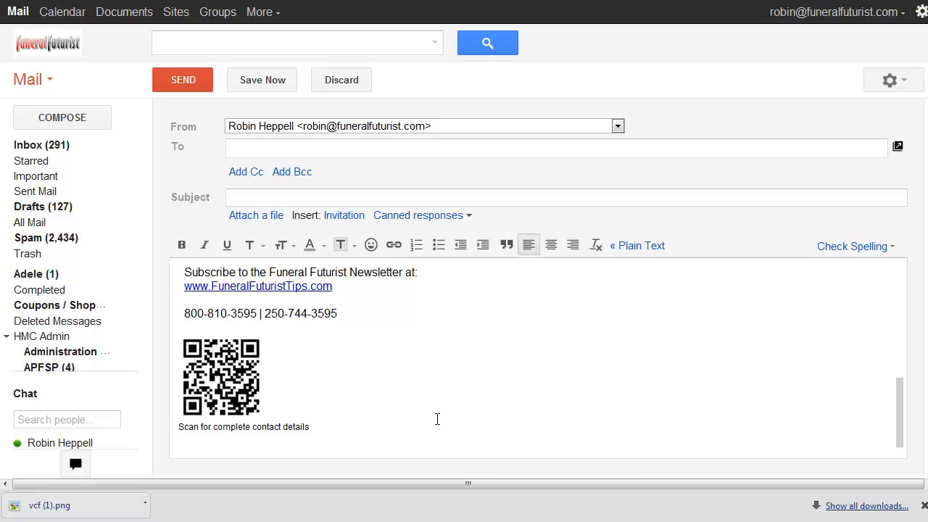
mouse_move(235, 419)
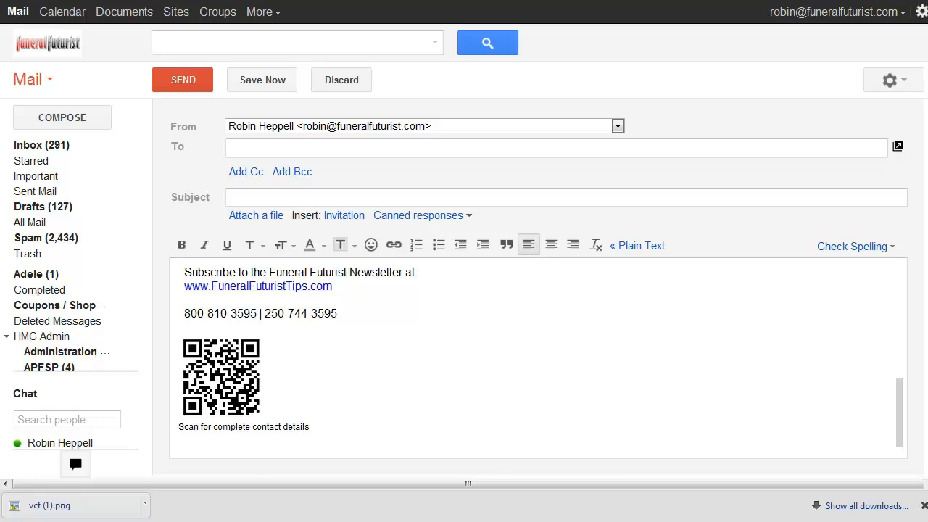
mouse_move(310, 380)
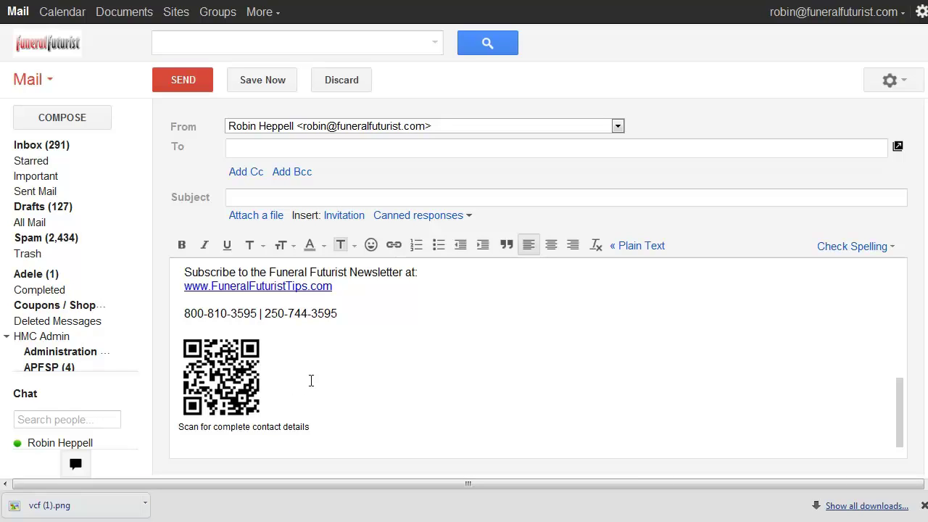
mouse_move(437, 406)
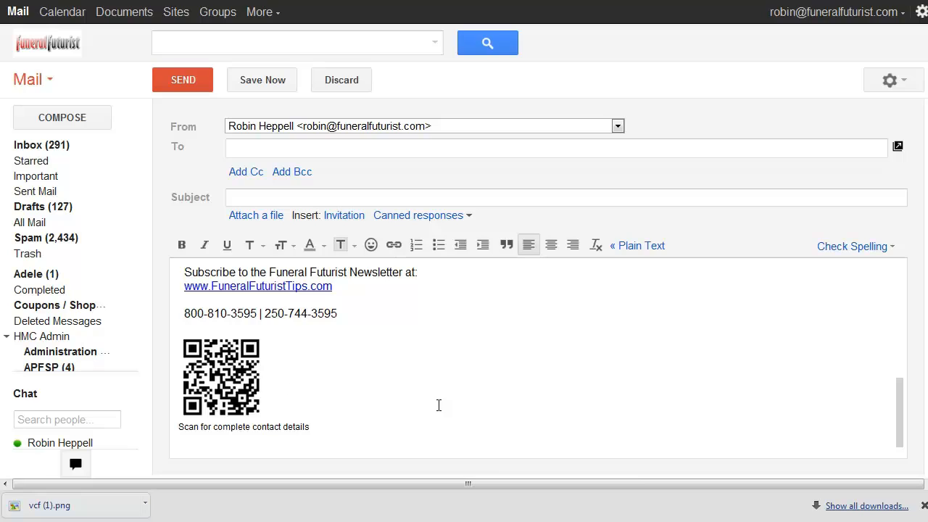
mouse_move(528, 427)
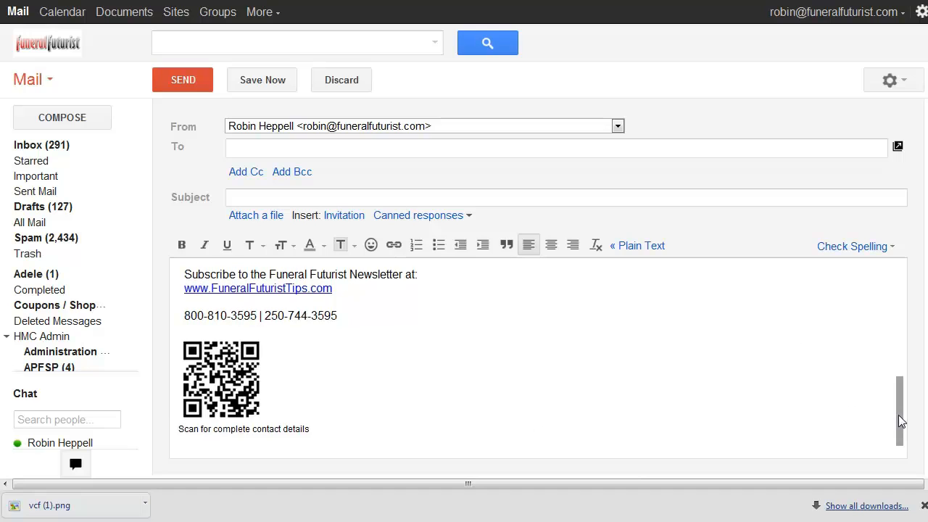
scroll(up, 3)
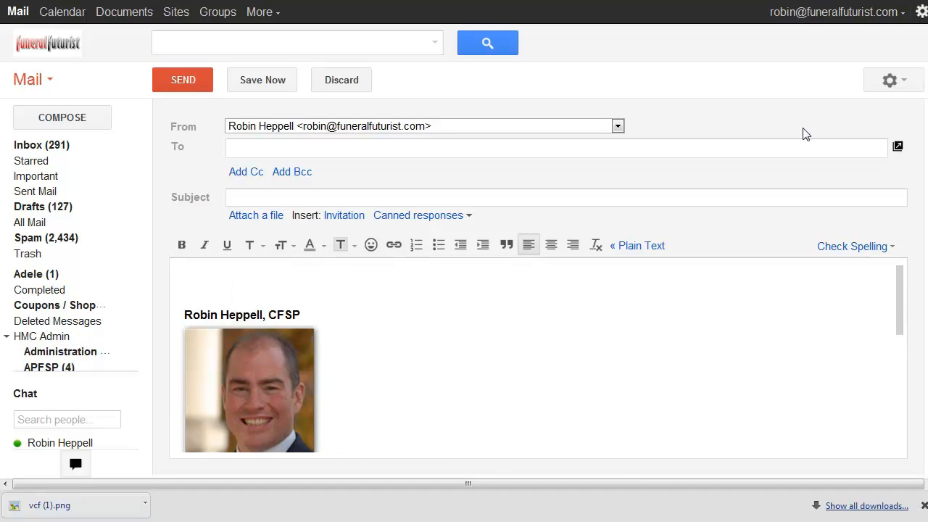
mouse_move(922, 12)
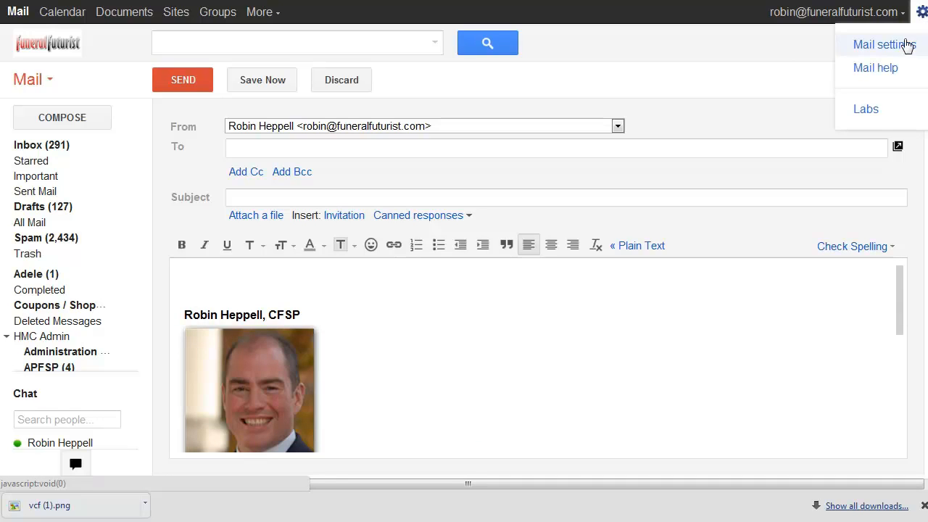
click(875, 43)
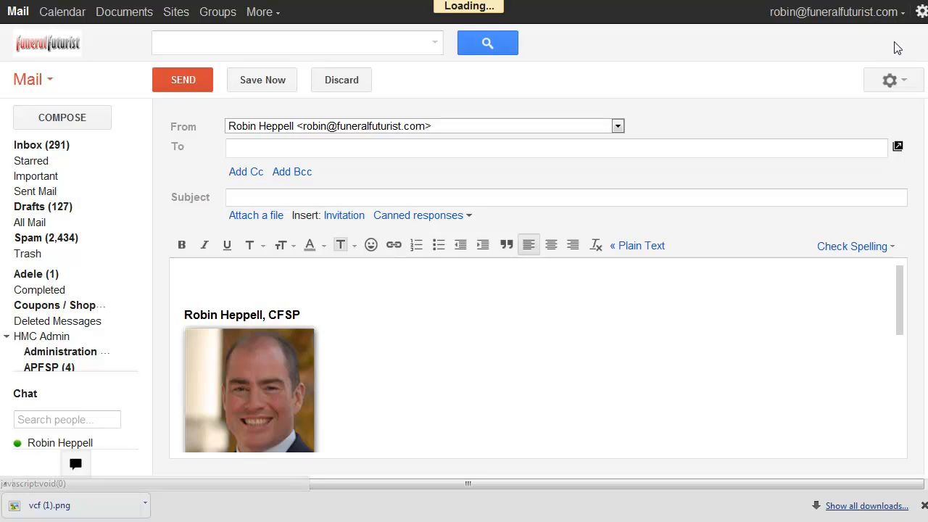
click(893, 79)
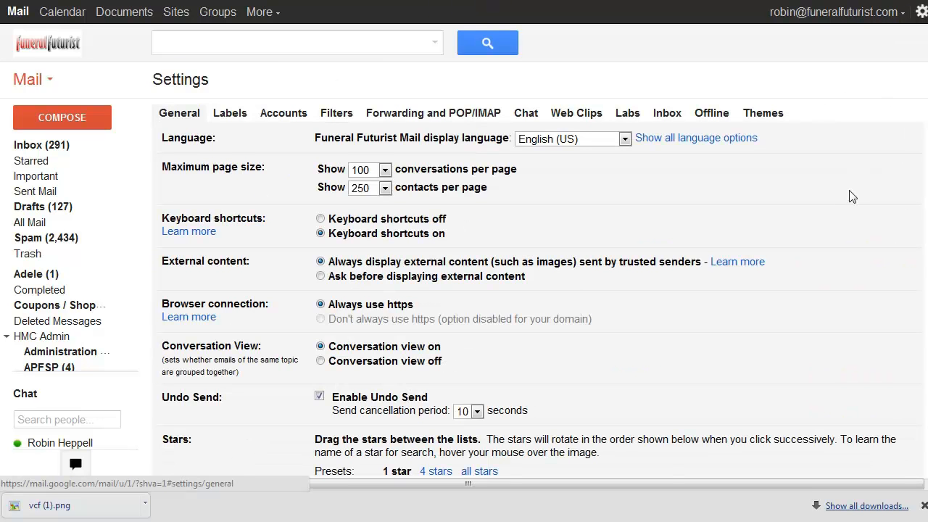
- Scroll the General settings down to the Signature section with the bold name and photo
scroll(down, 3)
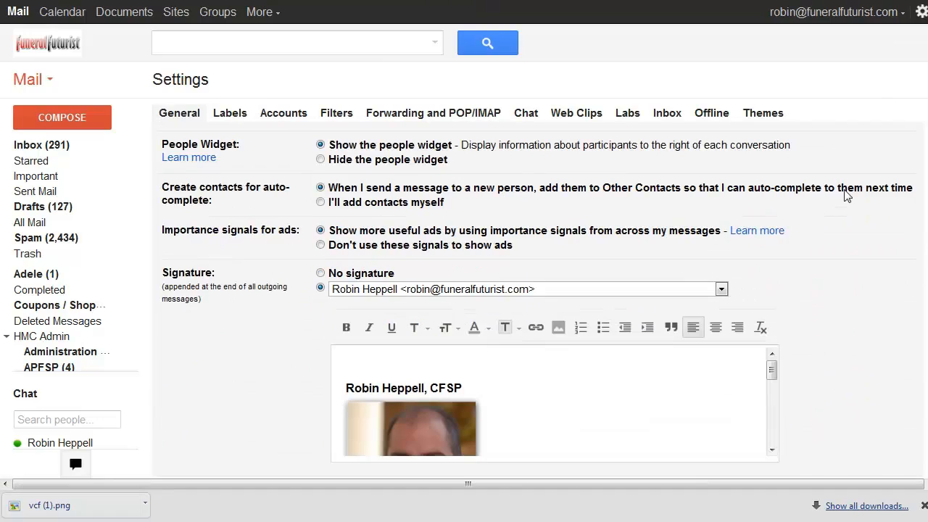
scroll(down, 3)
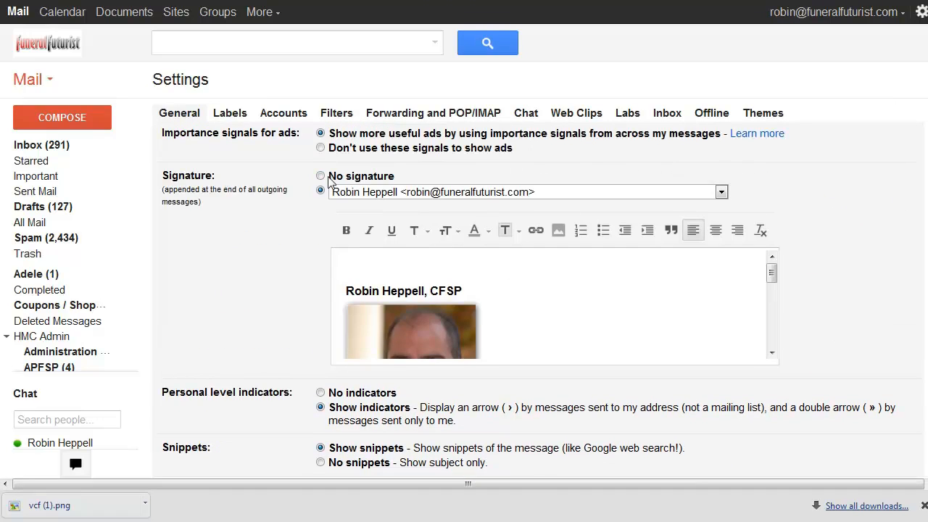
mouse_move(722, 191)
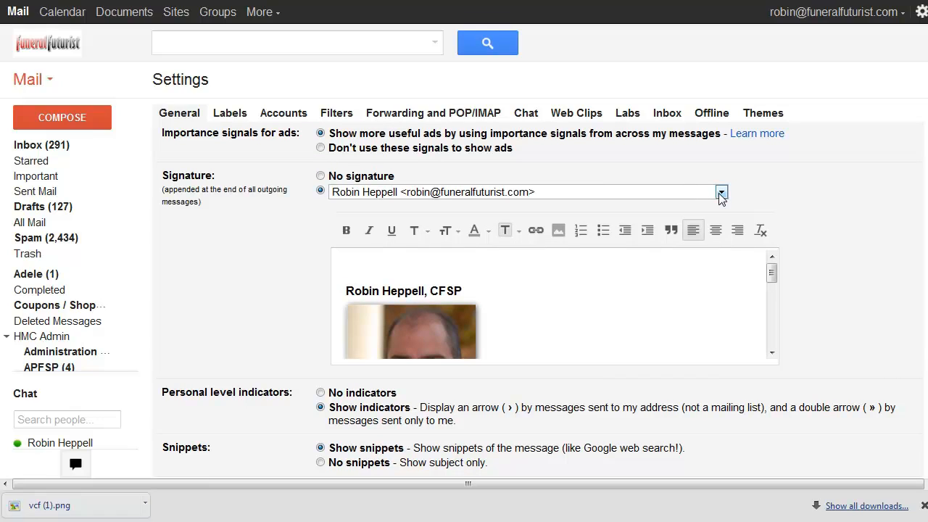
mouse_move(693, 200)
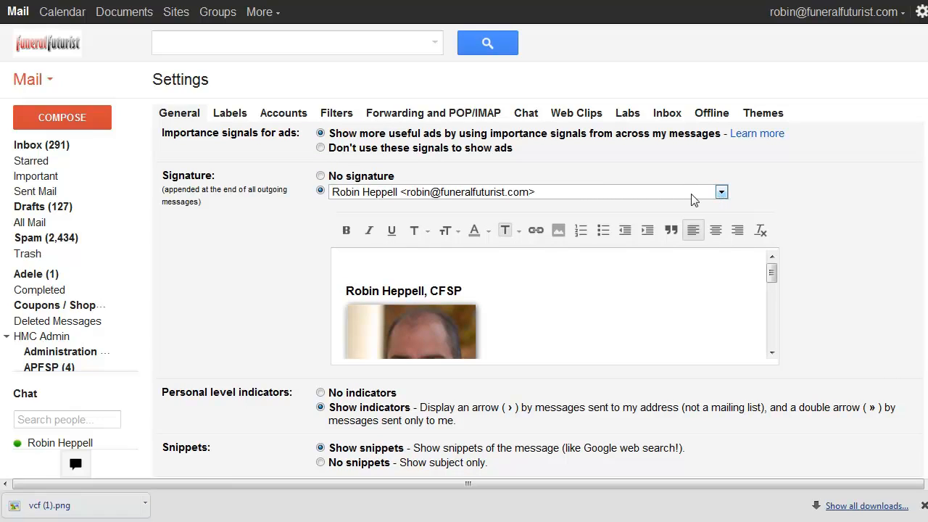
click(721, 191)
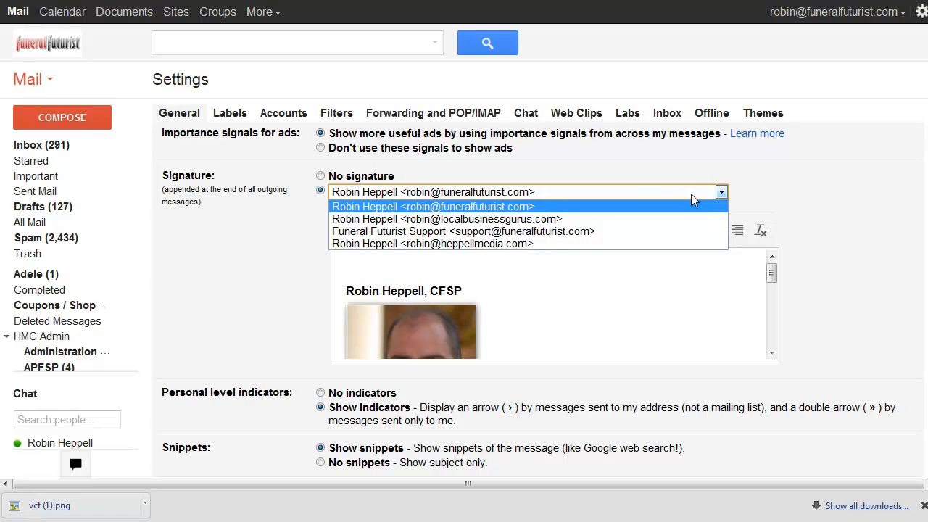
mouse_move(612, 230)
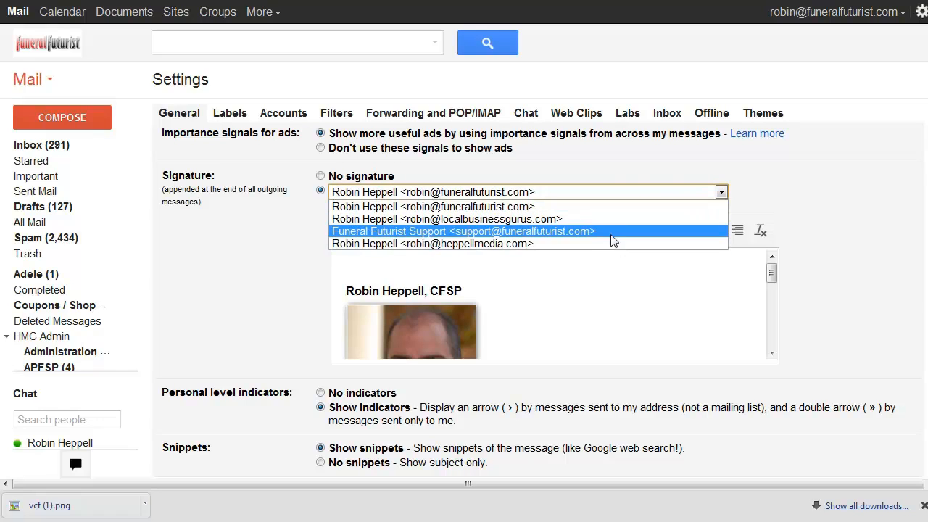
mouse_move(635, 236)
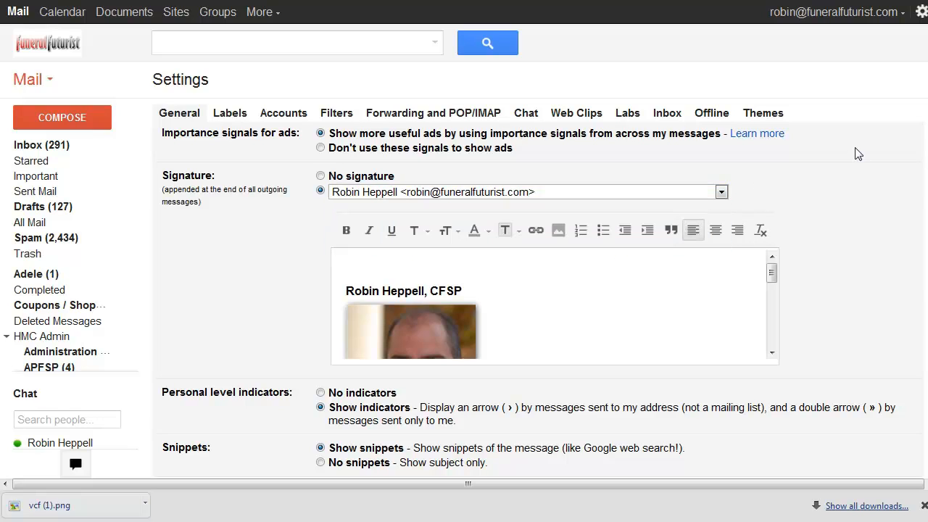
scroll(down, 3)
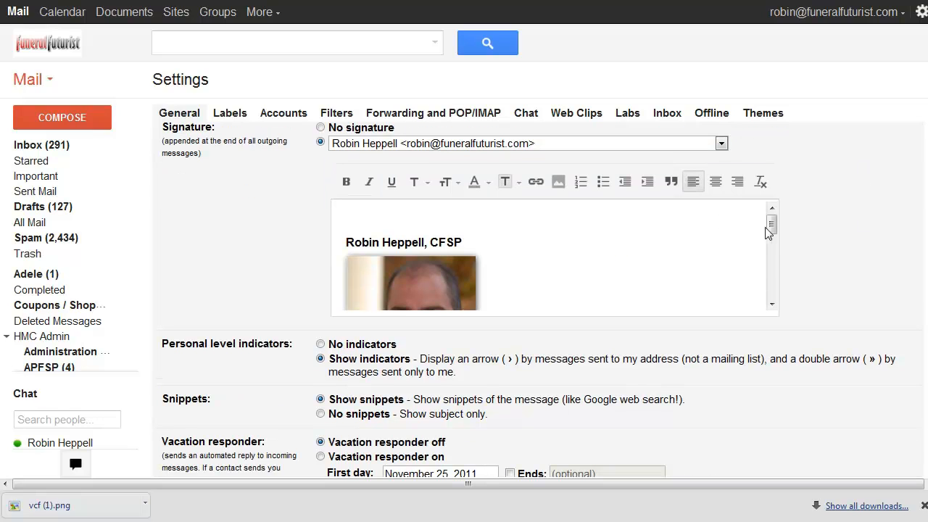
mouse_move(646, 181)
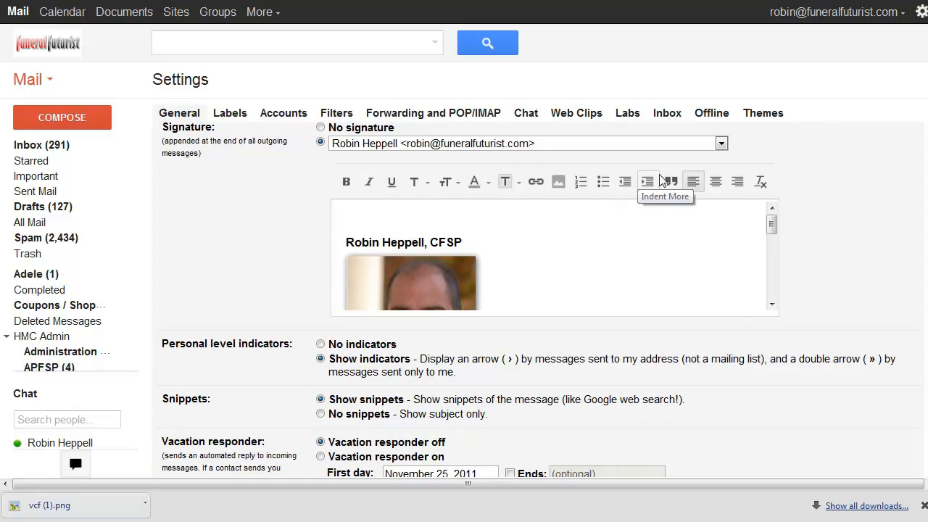
mouse_move(664, 197)
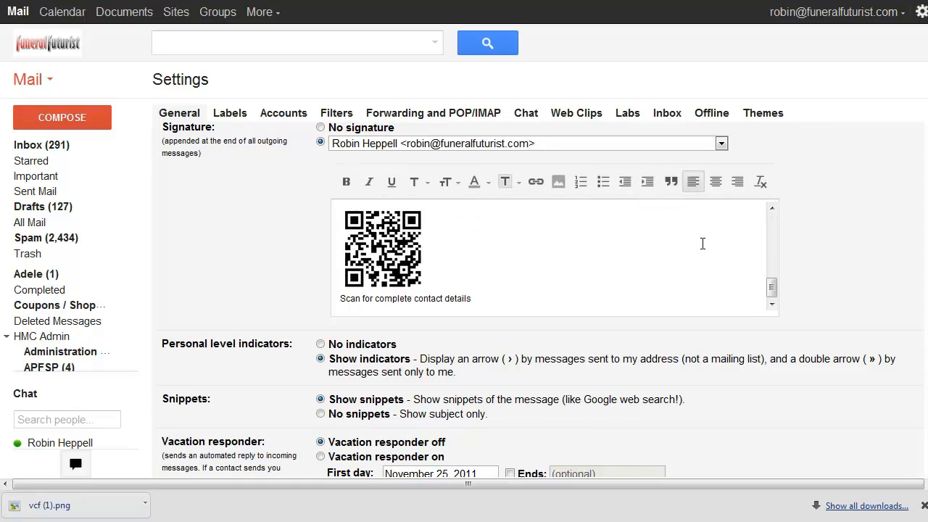
mouse_move(809, 258)
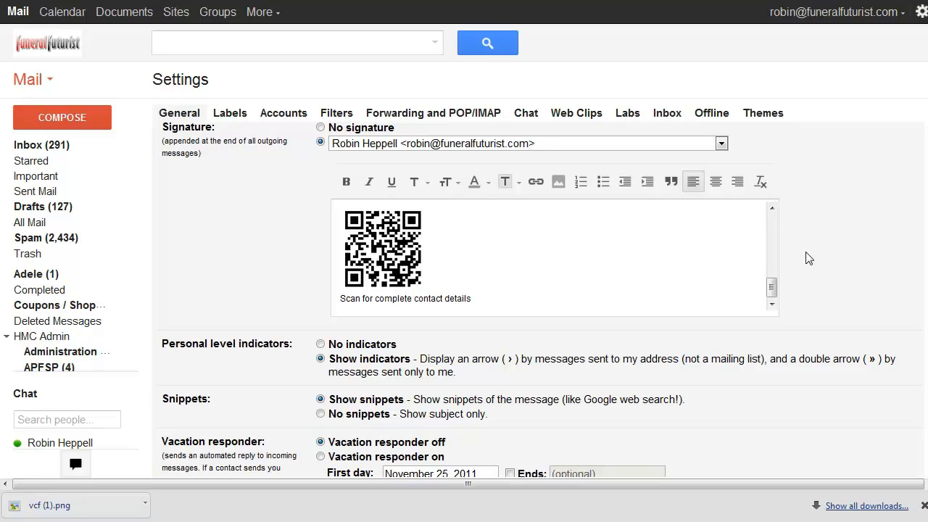
scroll(up, 3)
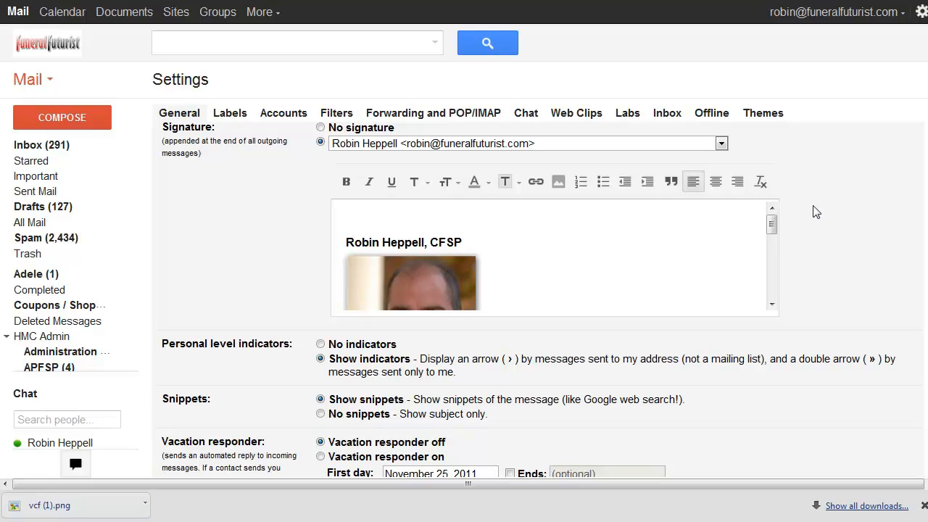
mouse_move(834, 174)
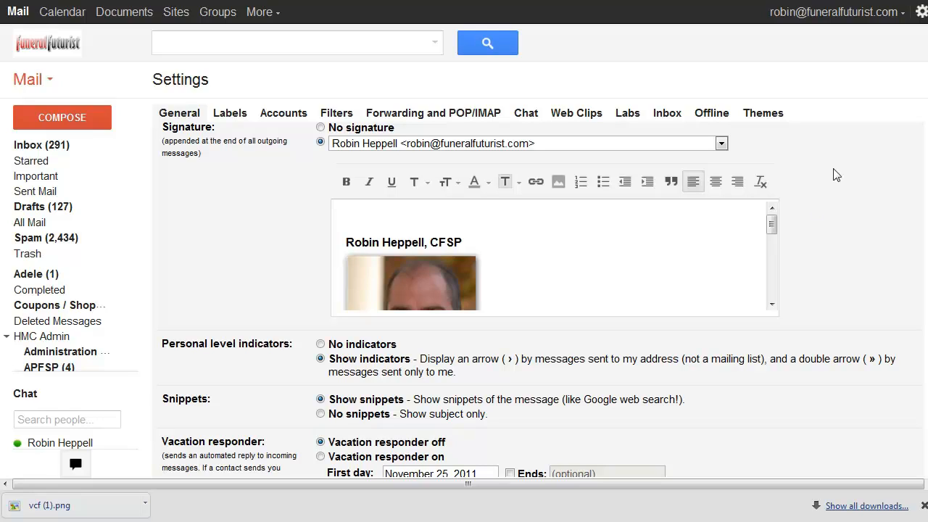
mouse_move(873, 183)
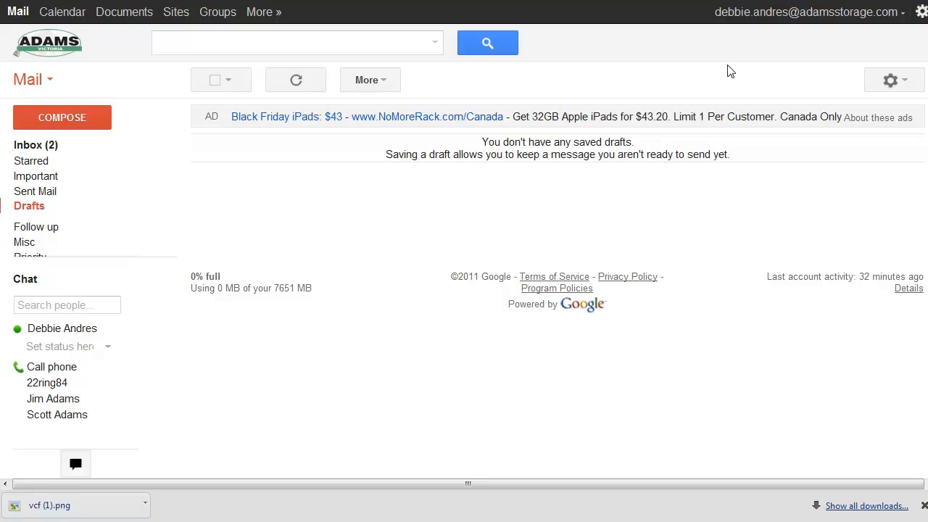
mouse_move(916, 49)
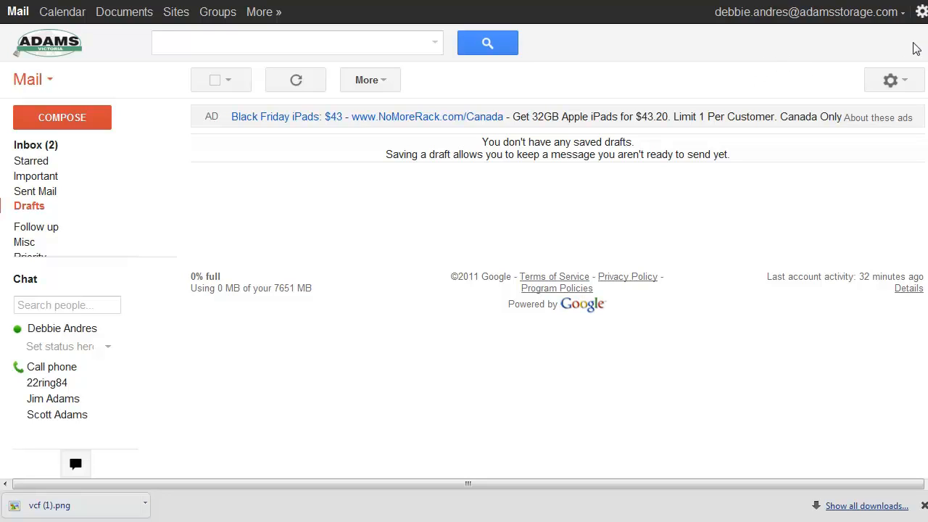
mouse_move(733, 17)
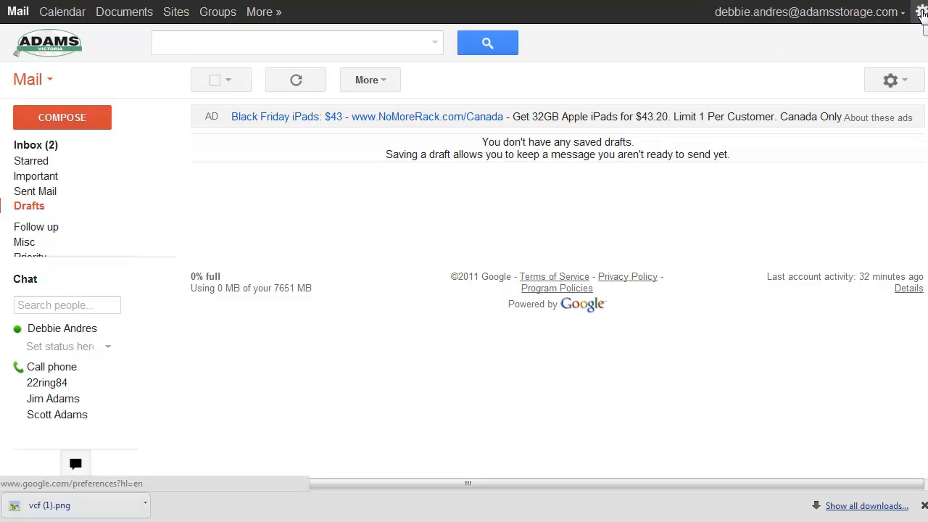
mouse_move(894, 50)
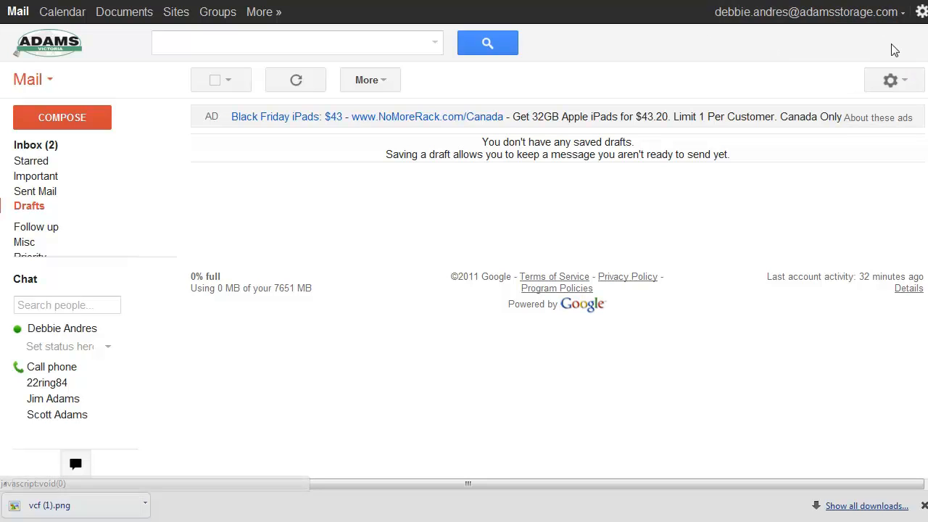
- Paste the signature text with name, Adams Storage Victoria, contacts and social links into this account's signature box
click(890, 79)
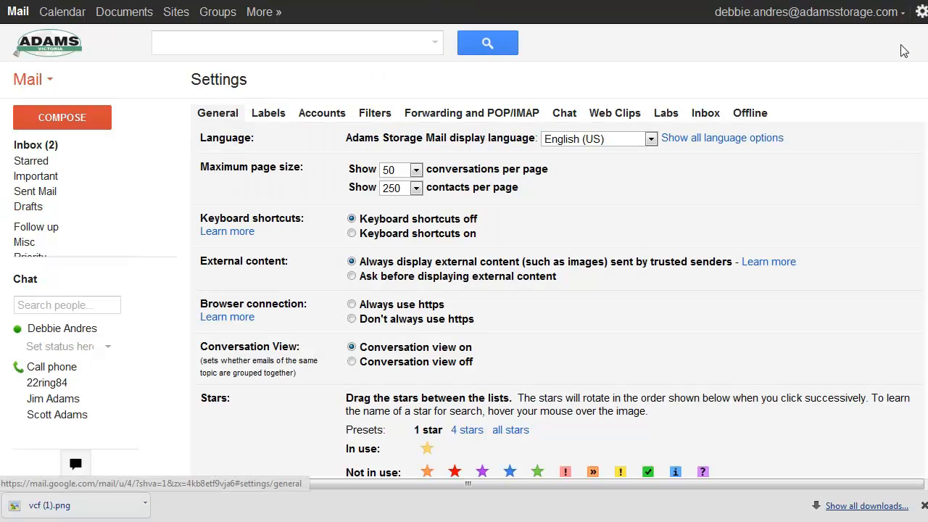
scroll(down, 3)
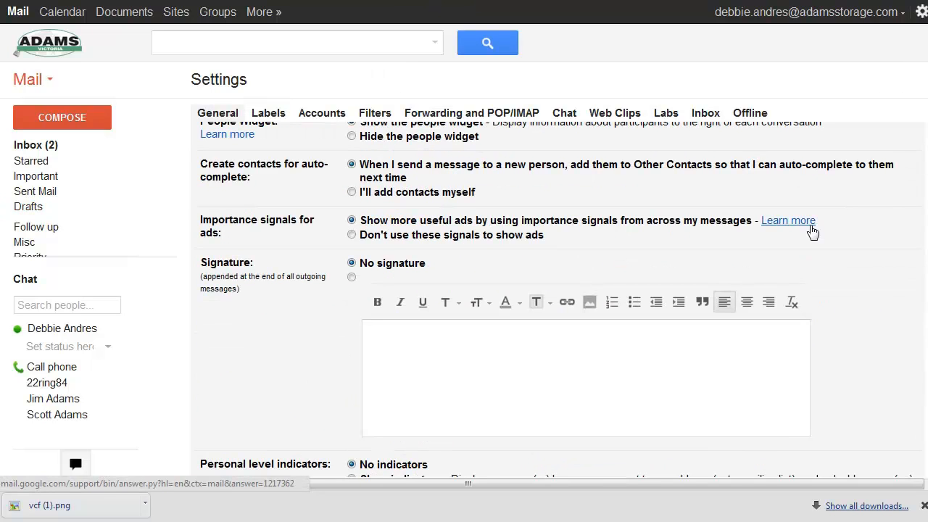
click(350, 277)
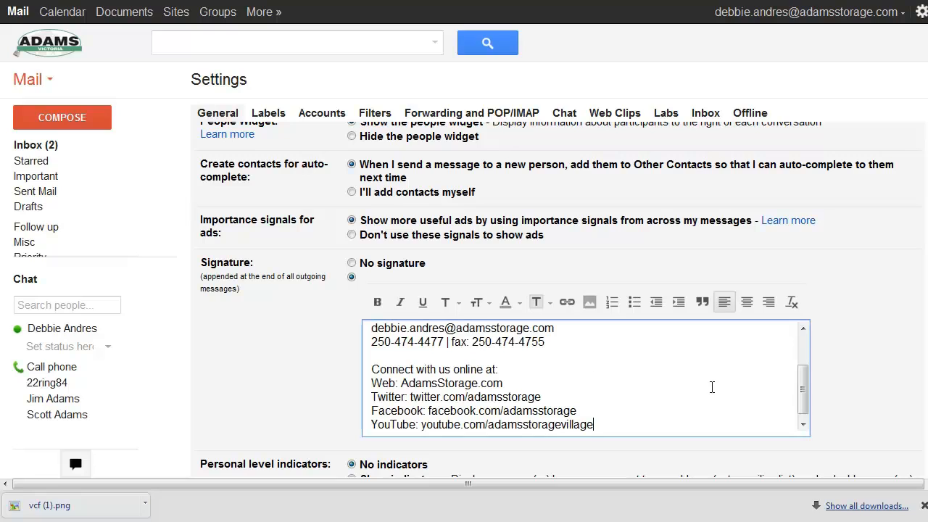
scroll(up, 3)
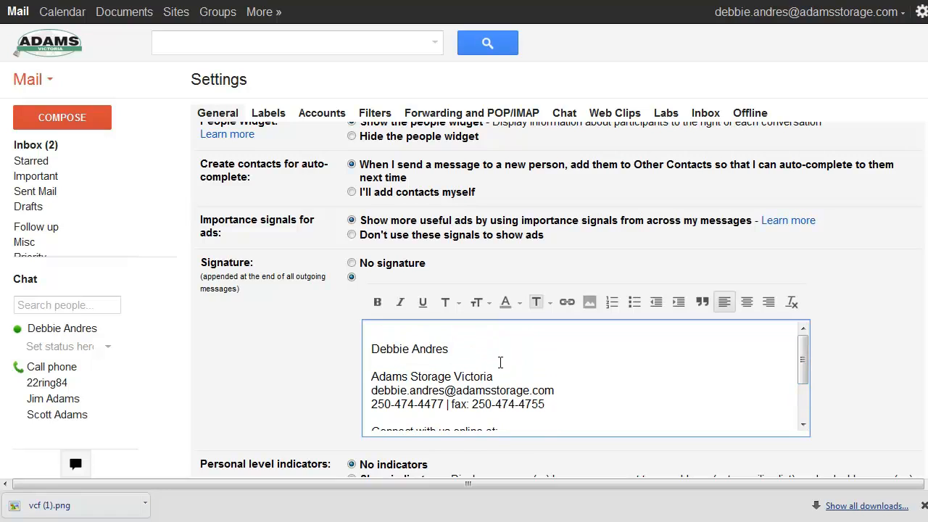
mouse_move(578, 349)
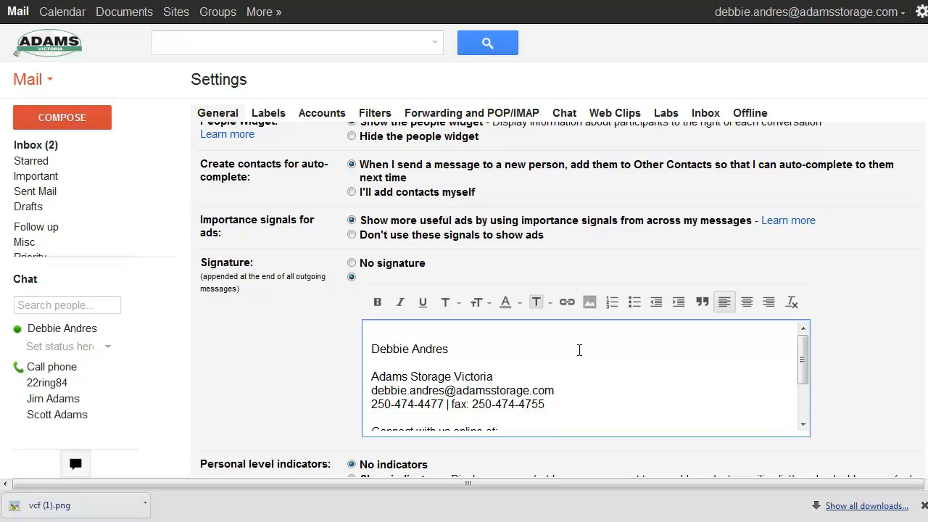
mouse_move(588, 301)
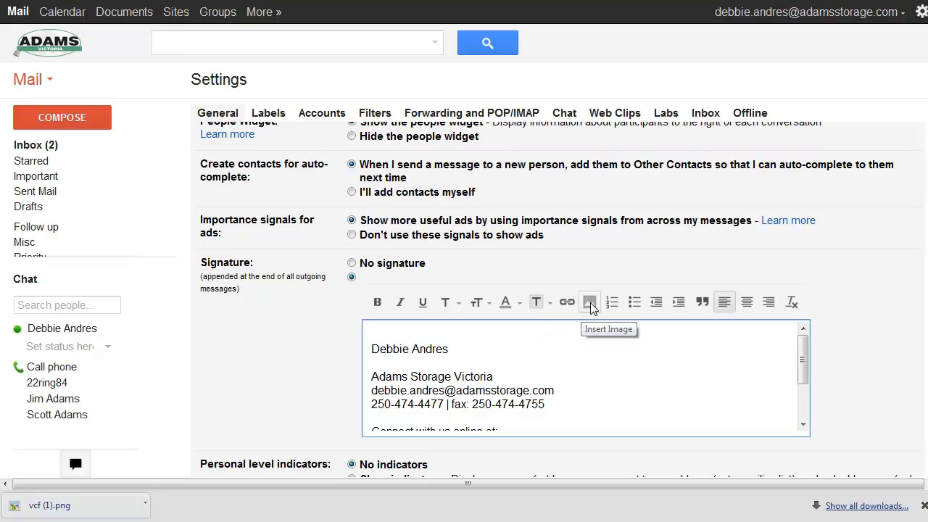
mouse_move(587, 316)
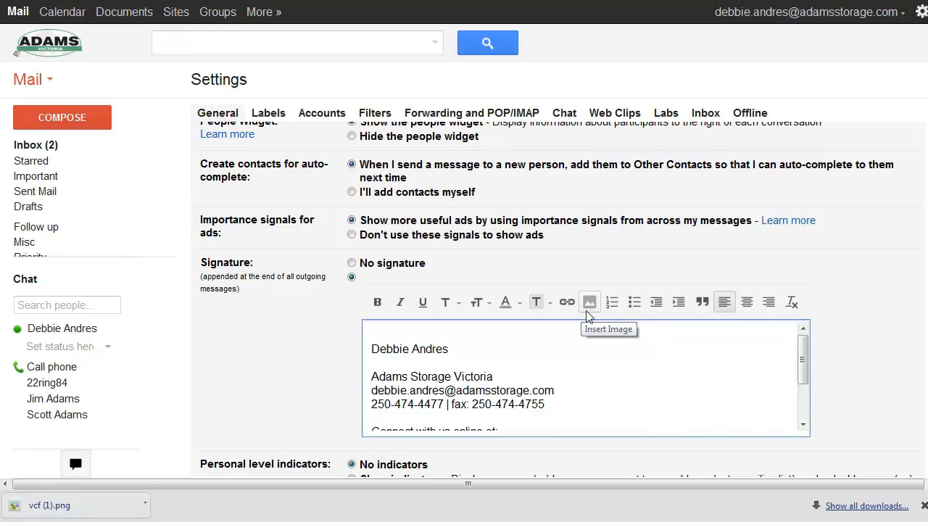
mouse_move(356, 374)
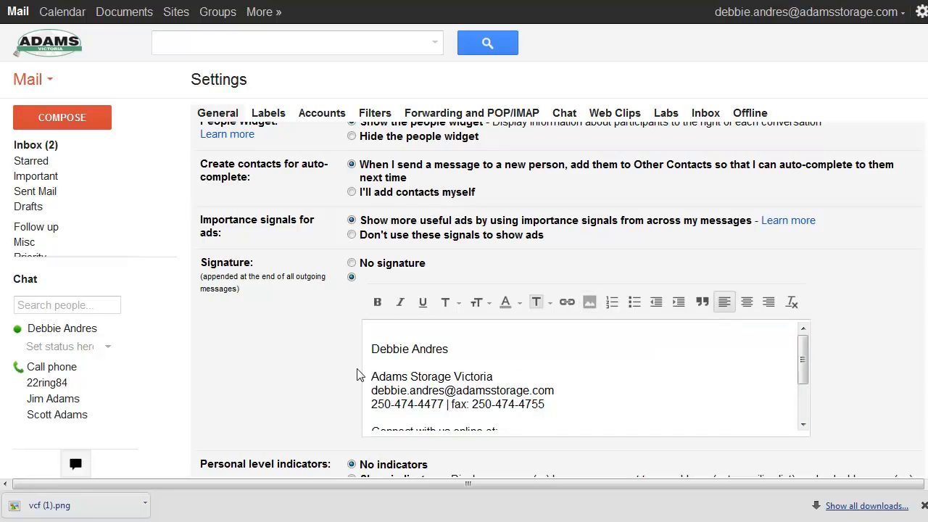
mouse_move(589, 302)
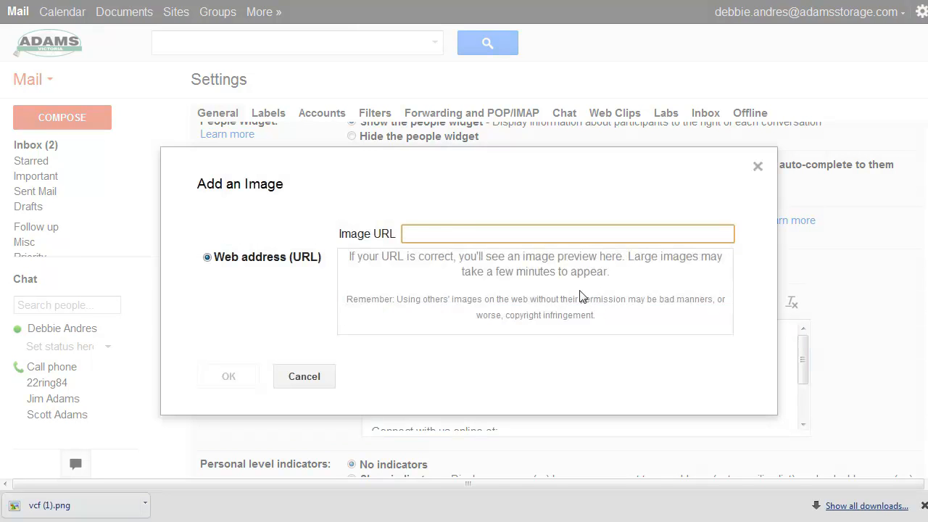
text(http)
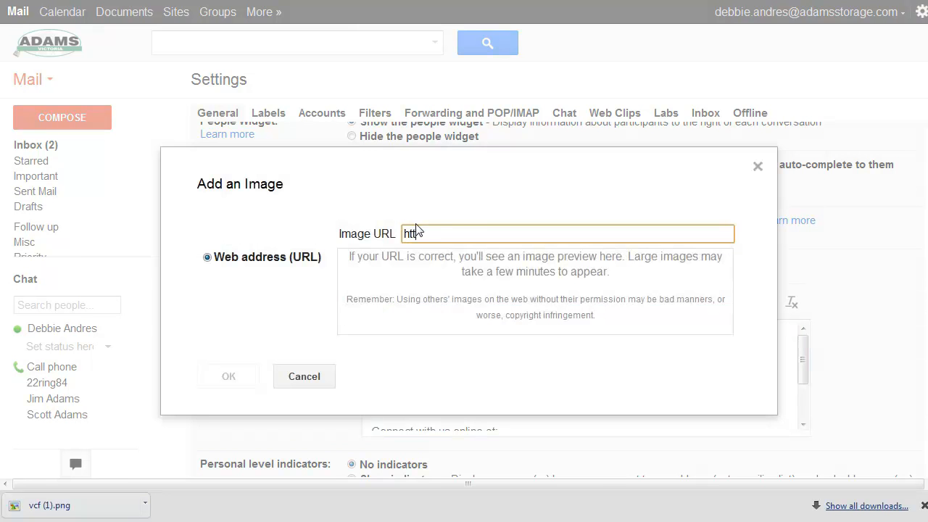
text(://)
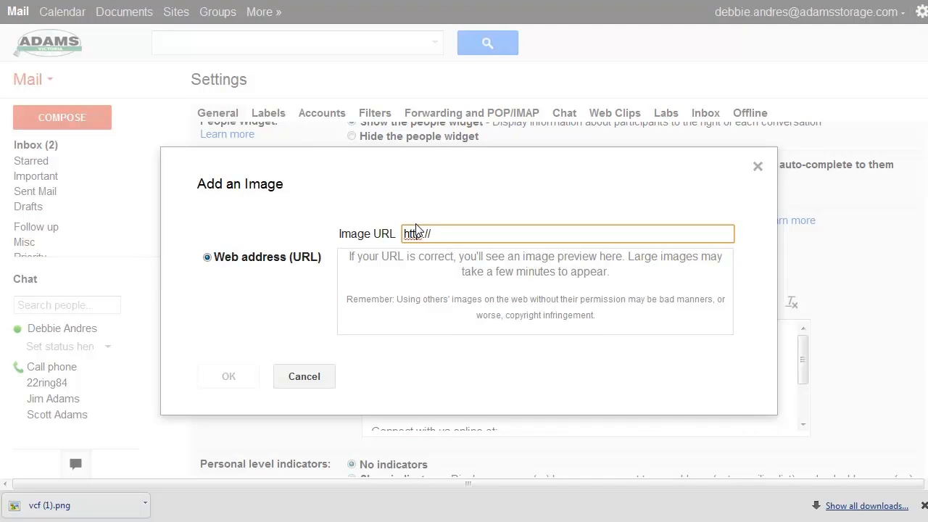
text(www.a)
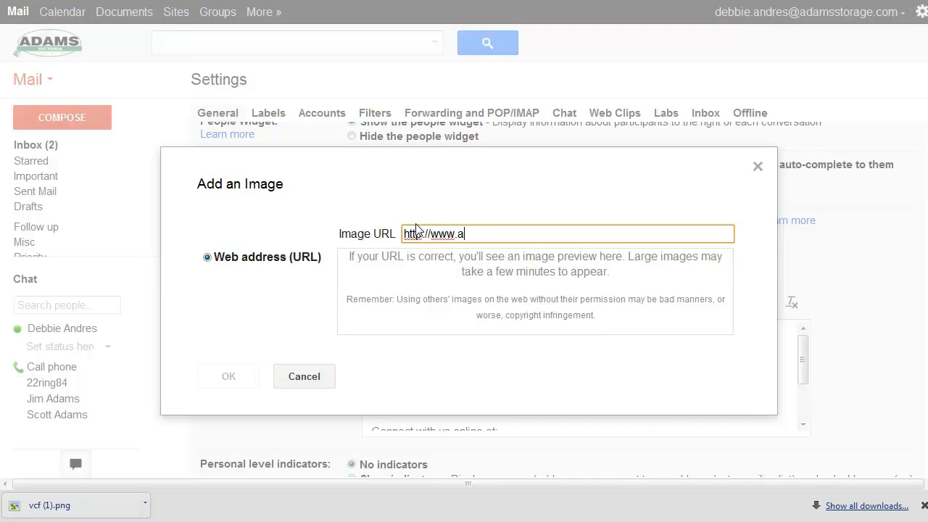
text(damsst)
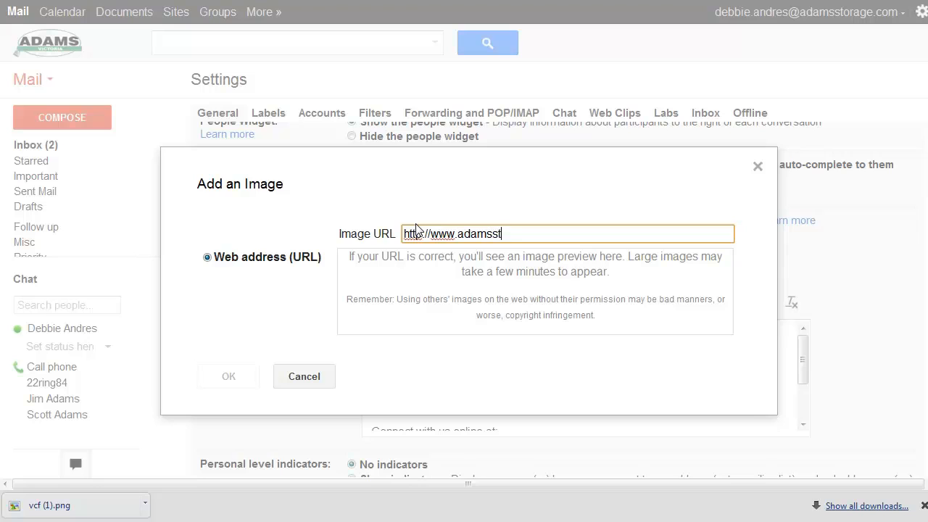
text(orage.com)
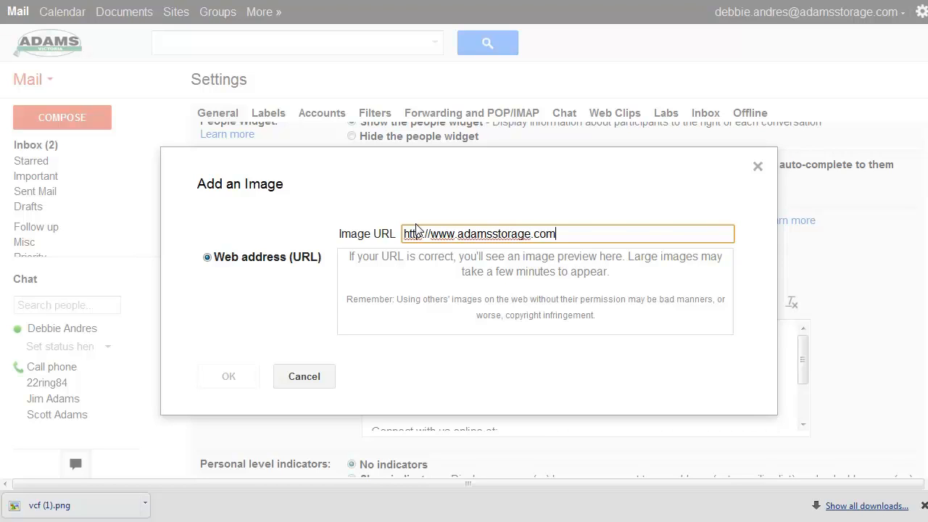
text(/adams-logo-email-sig.png)
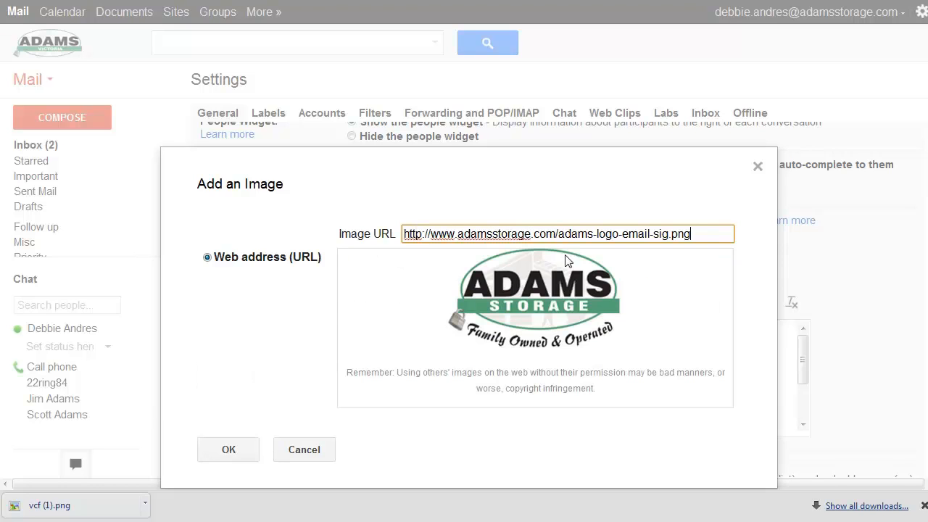
click(229, 450)
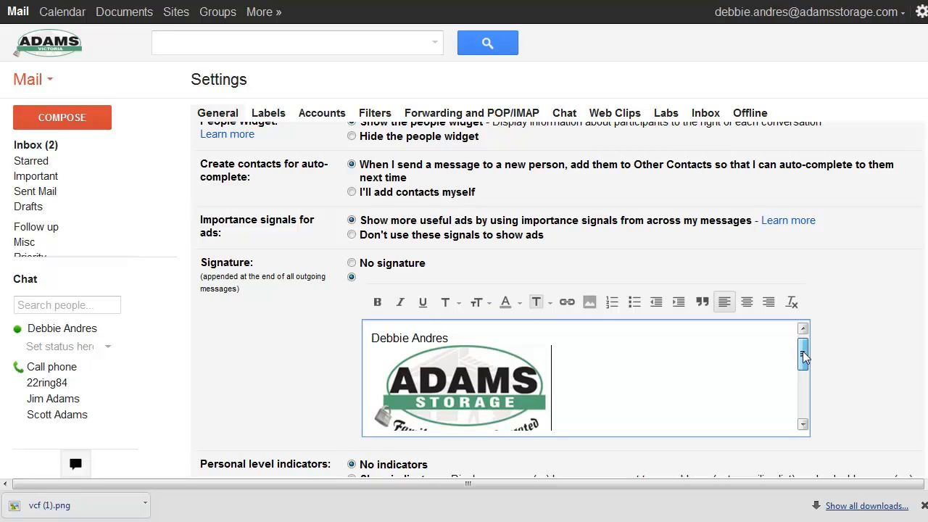
- Select the Adams Storage Victoria line and make it bold in the signature editor
click(803, 355)
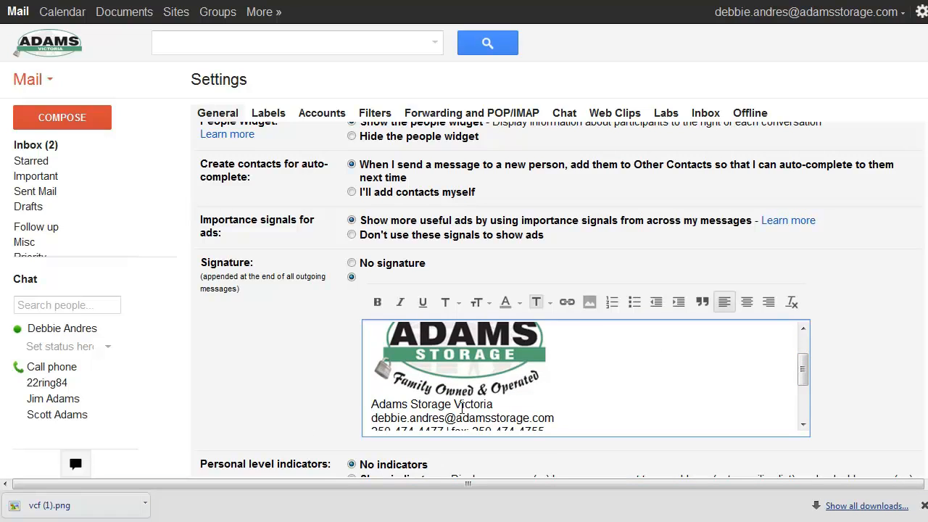
scroll(up, 3)
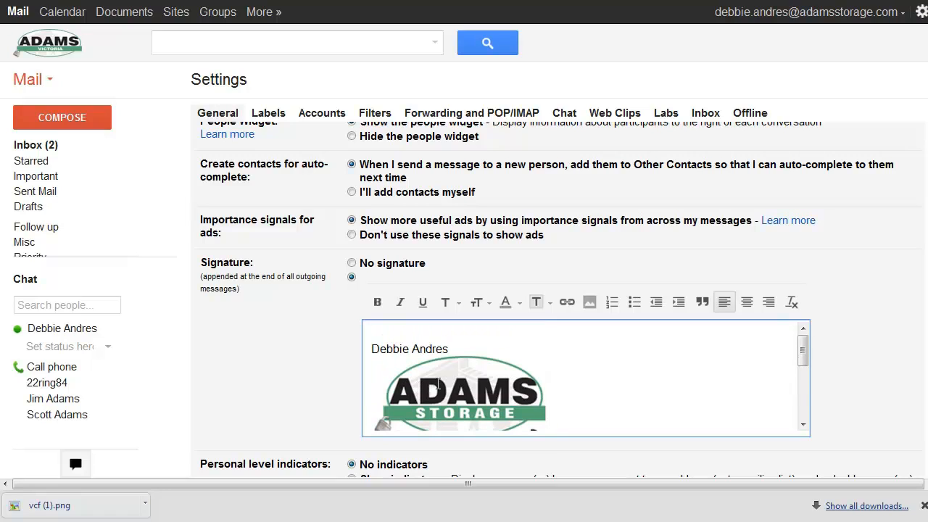
mouse_move(482, 347)
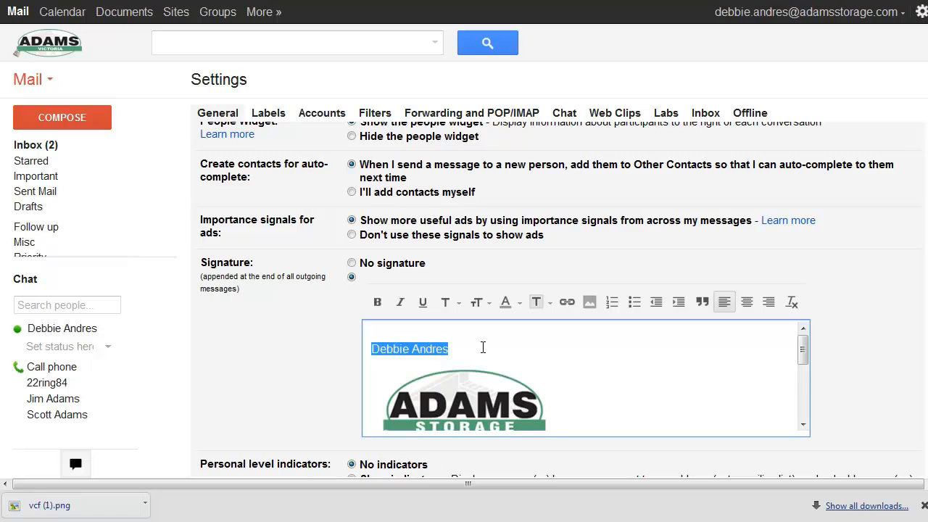
scroll(down, 3)
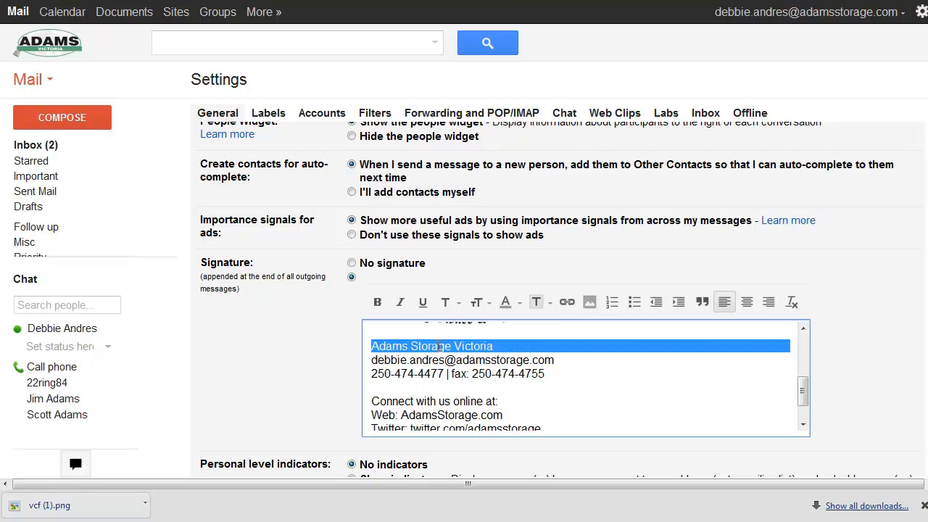
click(377, 303)
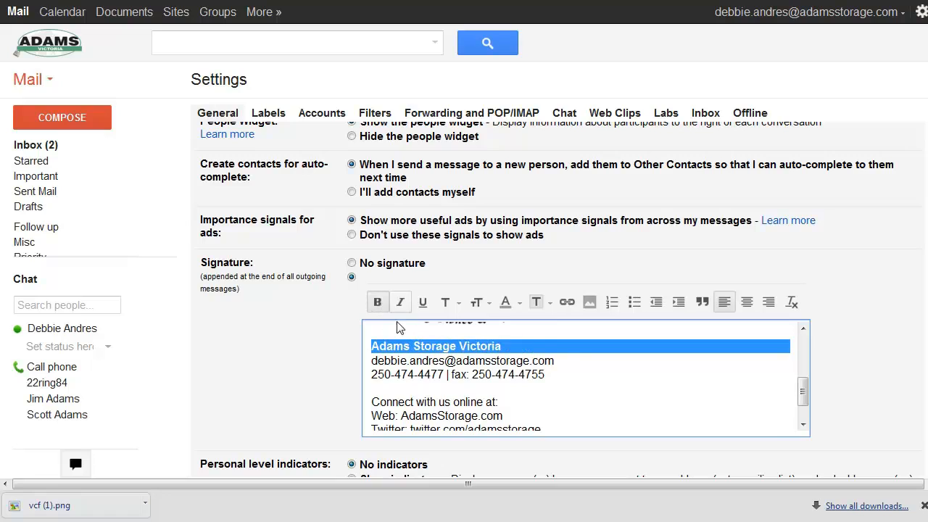
scroll(down, 3)
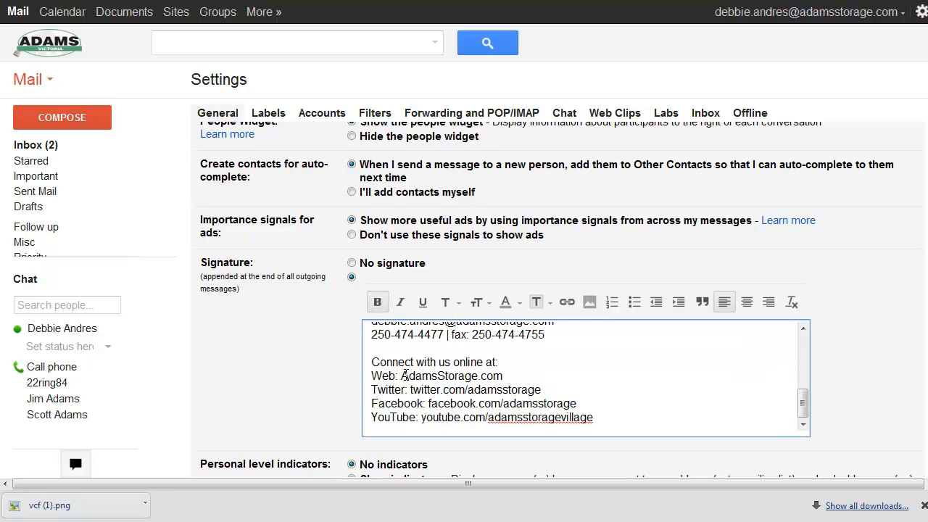
- Hyperlink the AdamsStorage.com, Twitter and Facebook addresses in the signature
double_click(433, 375)
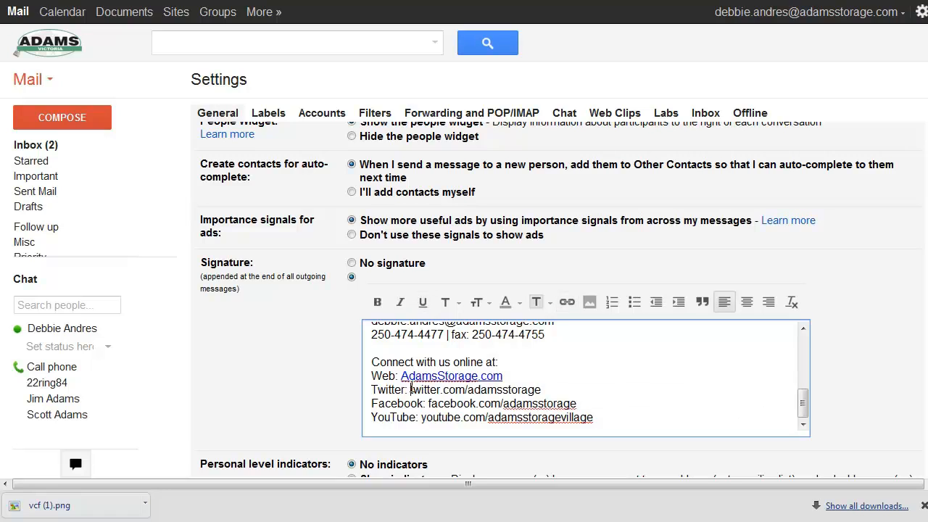
double_click(474, 388)
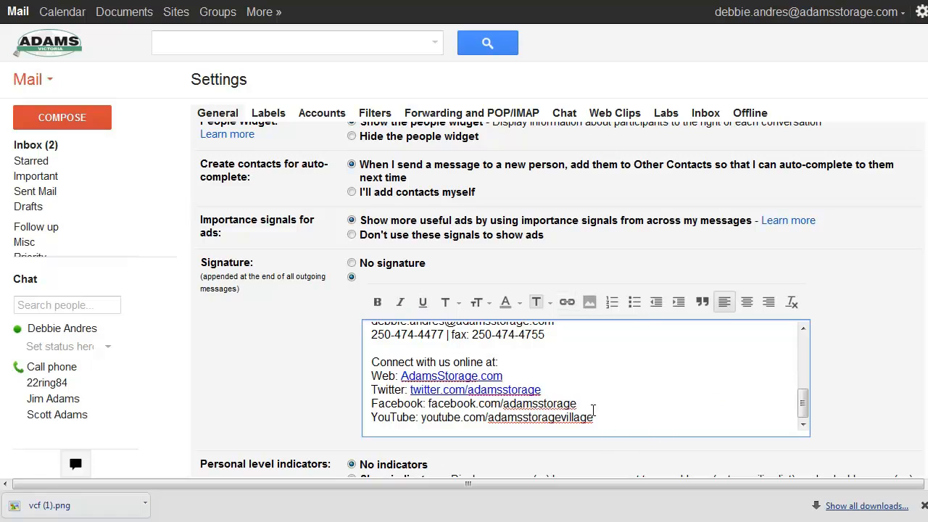
double_click(501, 403)
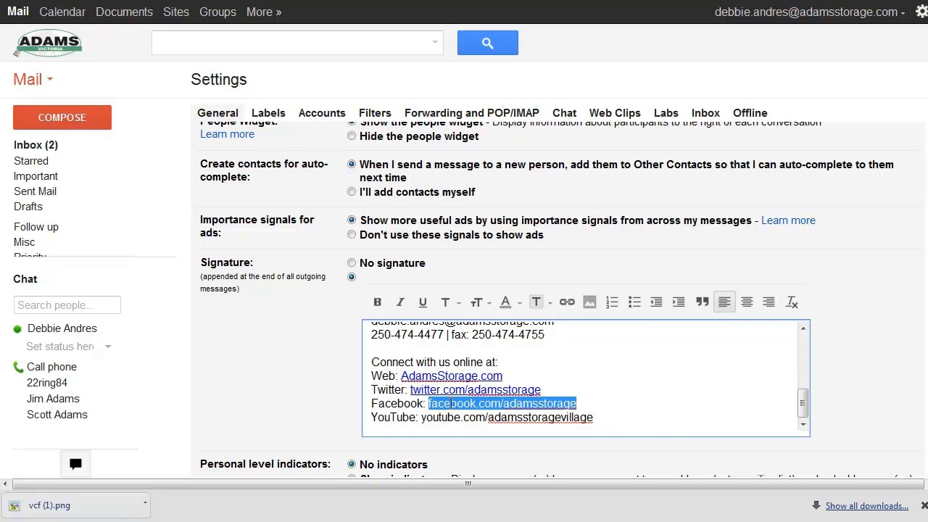
click(501, 403)
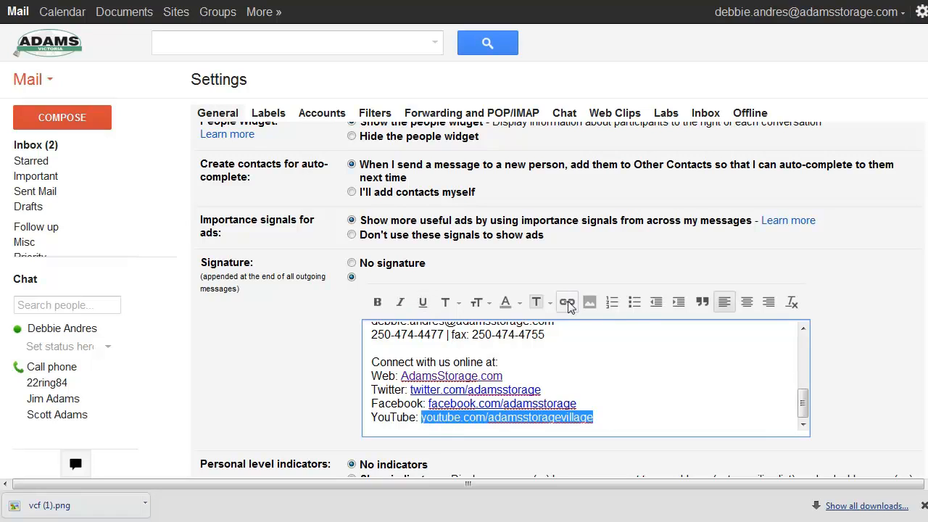
scroll(down, 3)
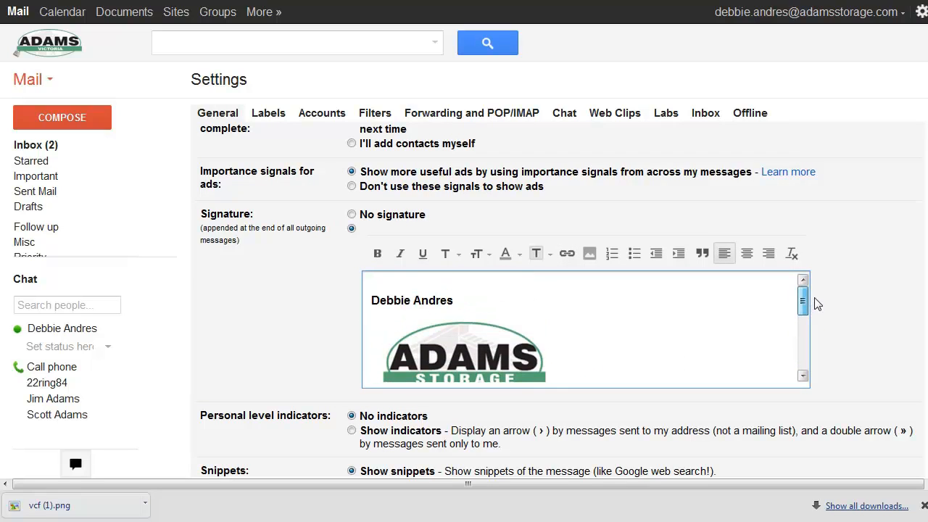
- Save the signature changes at the bottom of Settings, returning to the drafts folder
scroll(down, 3)
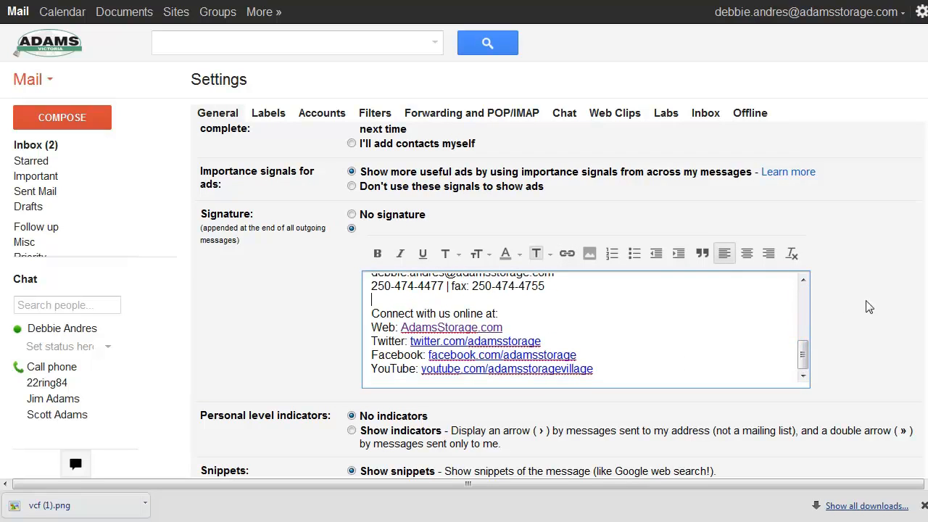
scroll(down, 3)
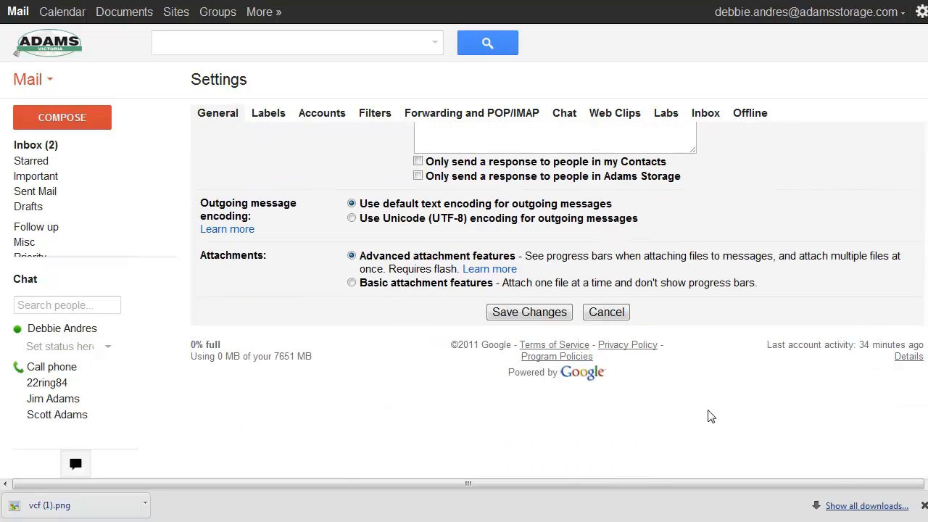
click(29, 206)
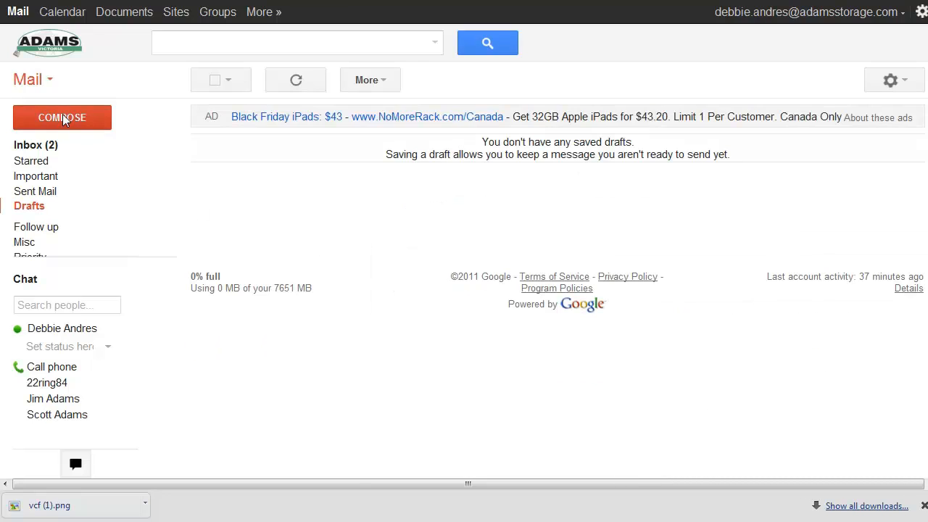
- Compose a new message showing the saved signature with bold name and logo
click(61, 118)
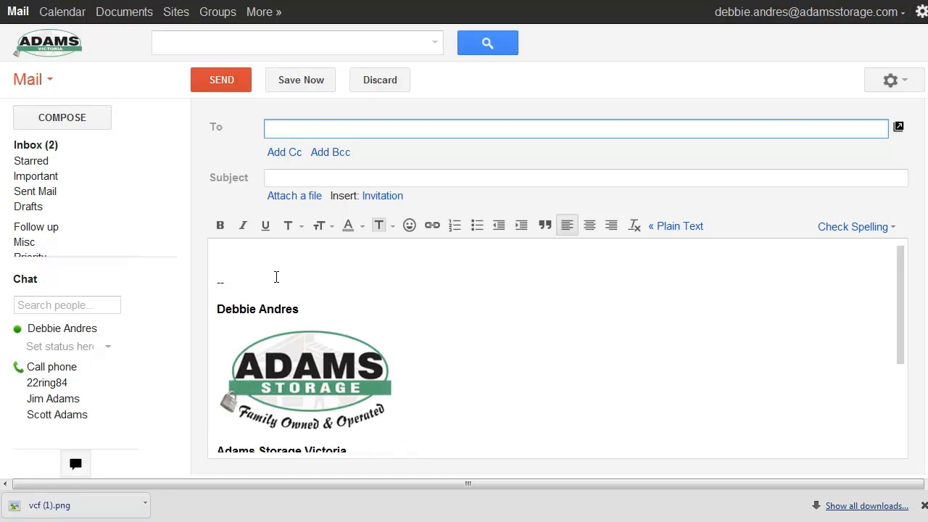
scroll(down, 3)
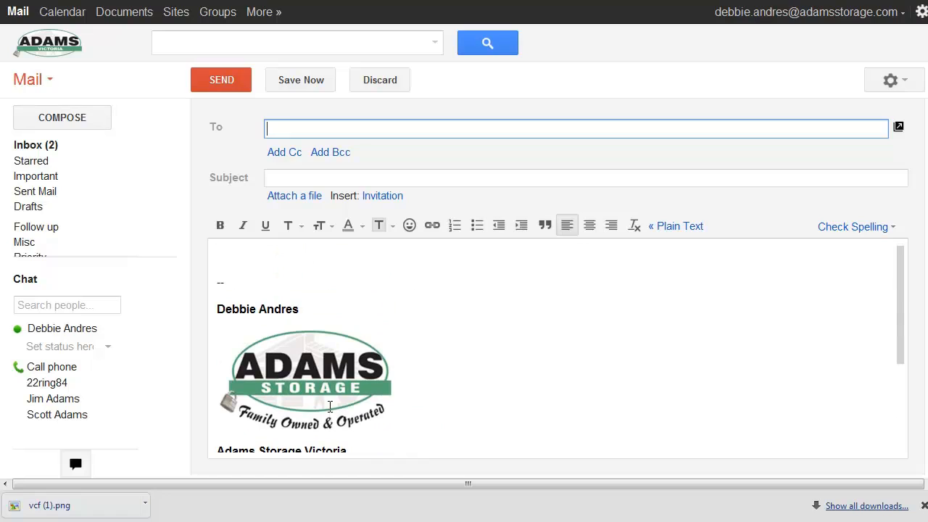
mouse_move(411, 342)
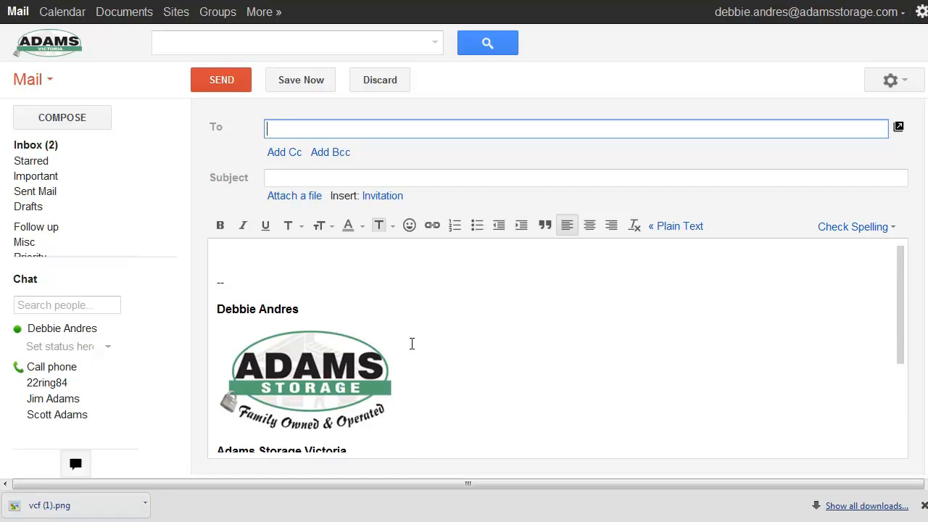